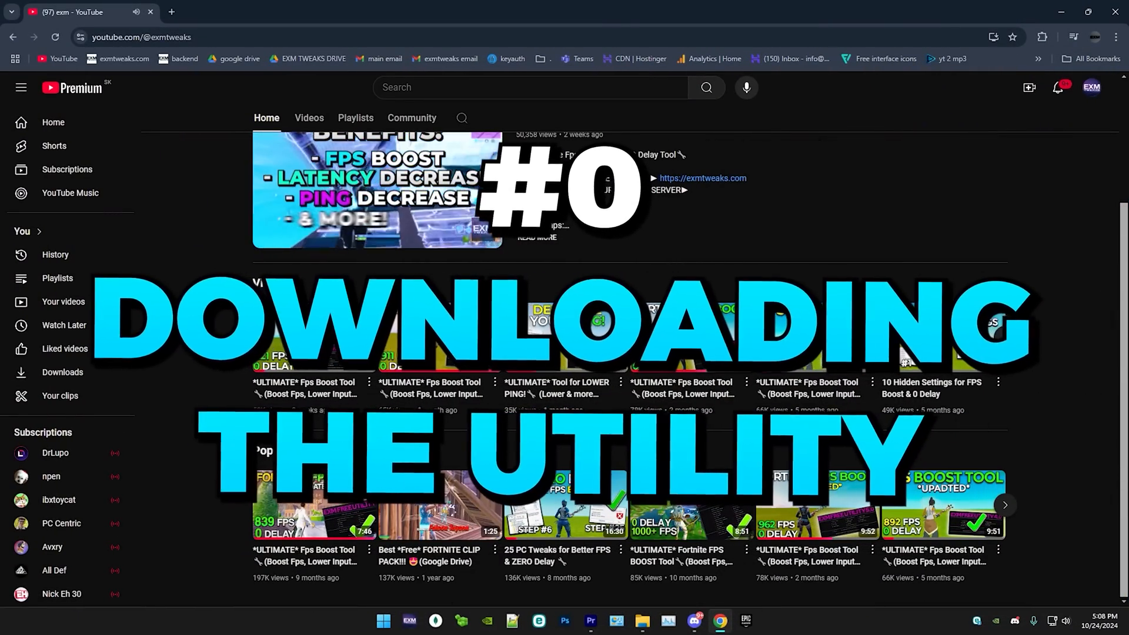
Open the Fps Boost Tool video and follow the Discord server link in its description.
click(376, 188)
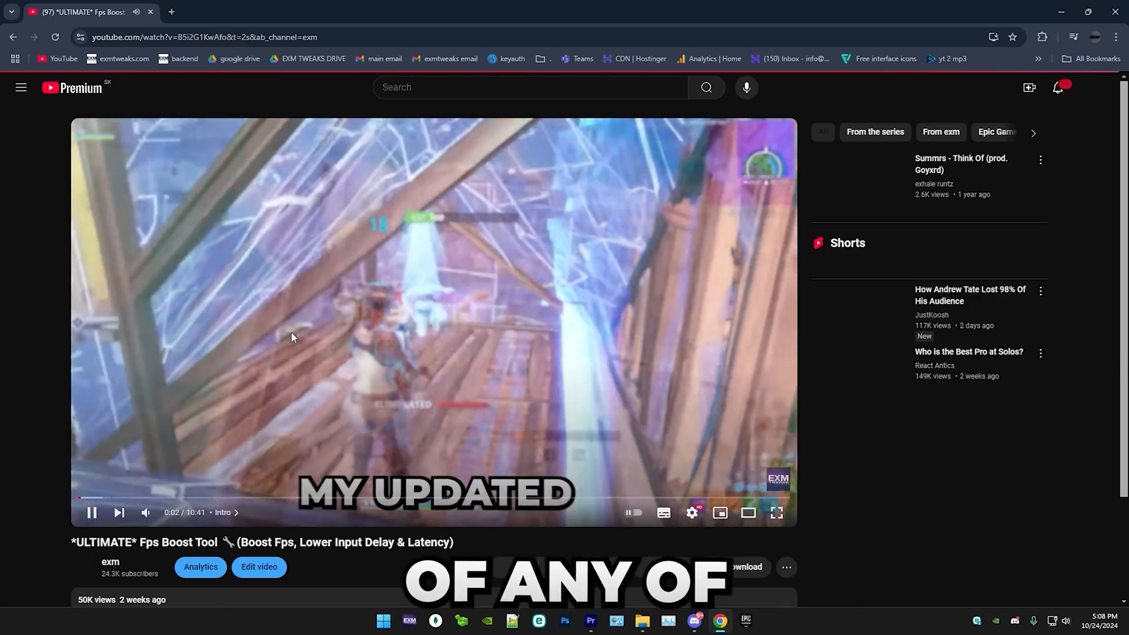
scroll(down, 3)
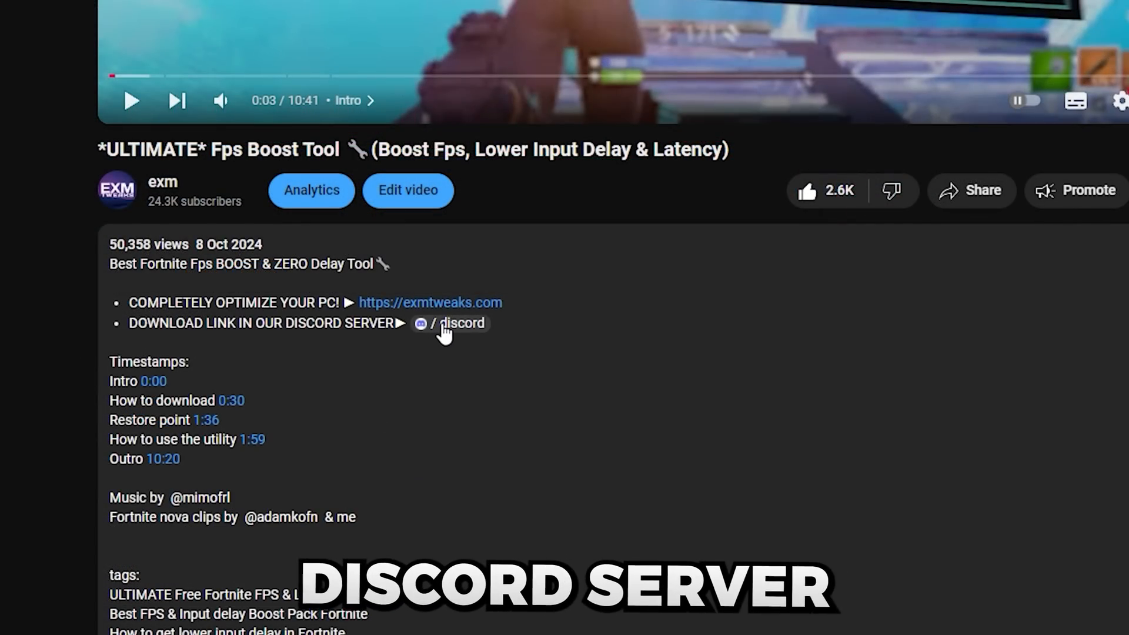
click(461, 322)
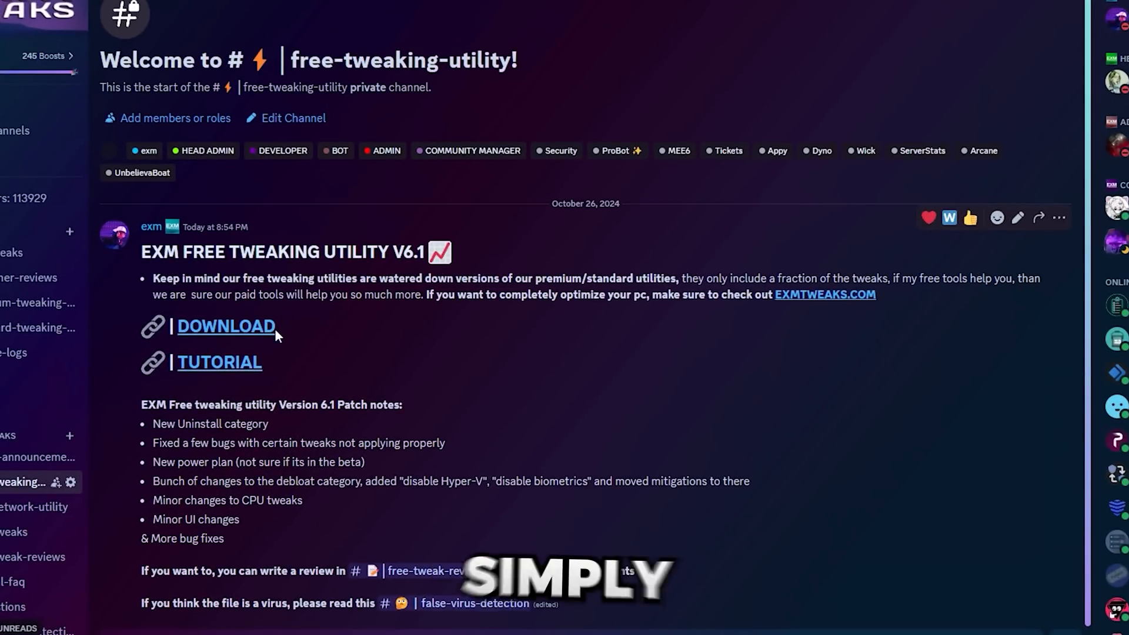
Follow the V6.1 download link from the channel post through to the Google Drive site.
click(225, 325)
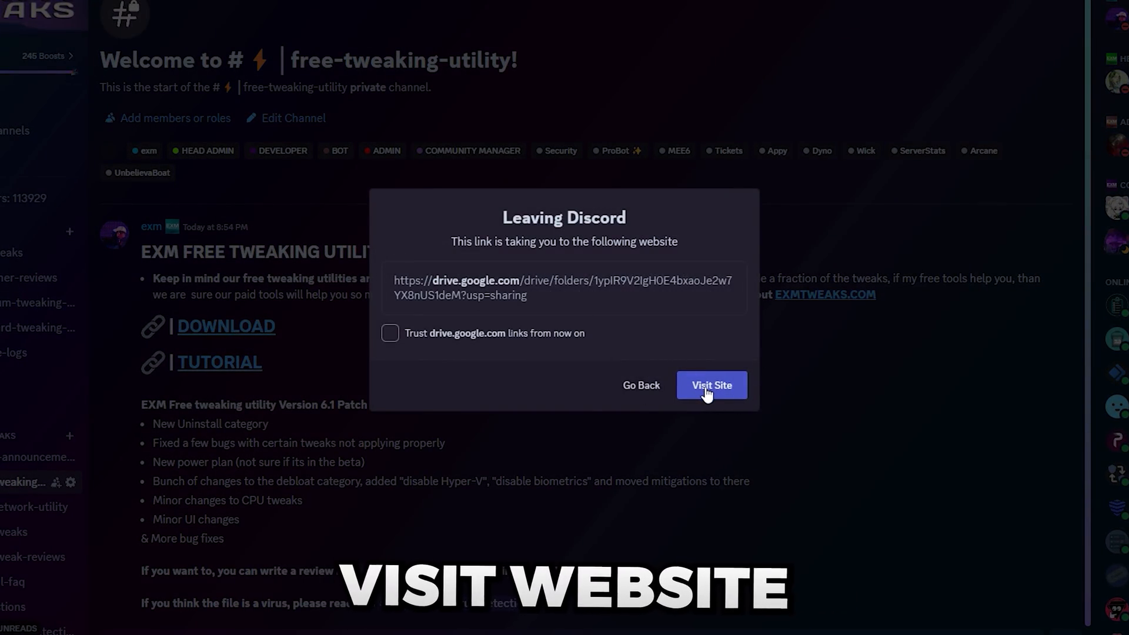
click(710, 386)
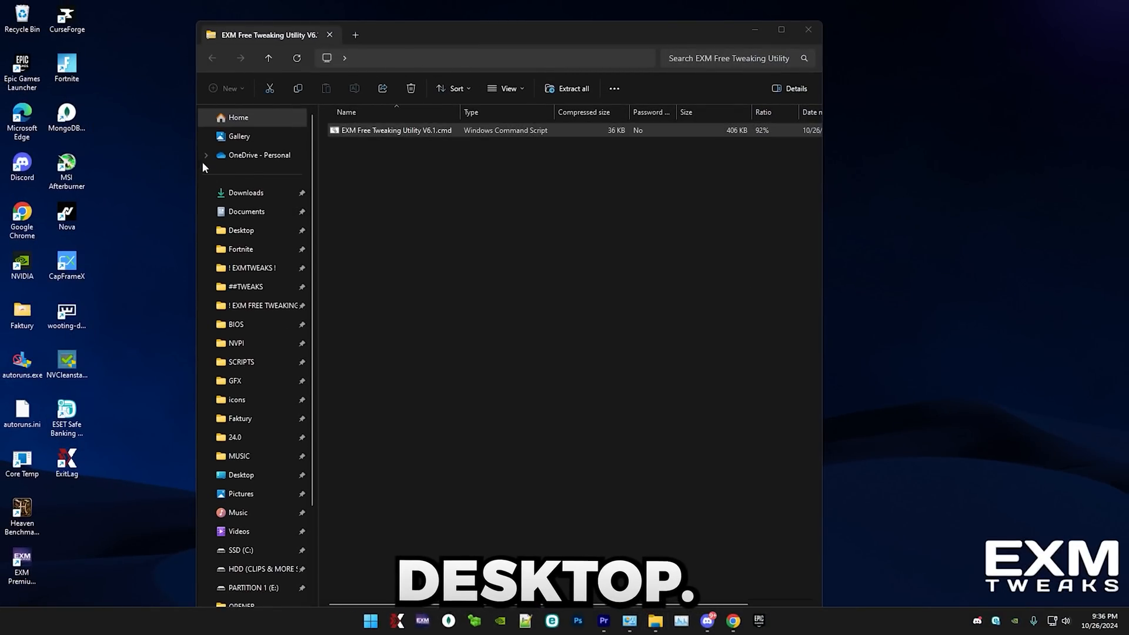
Run the utility's .cmd script from the desktop as administrator.
right_click(424, 216)
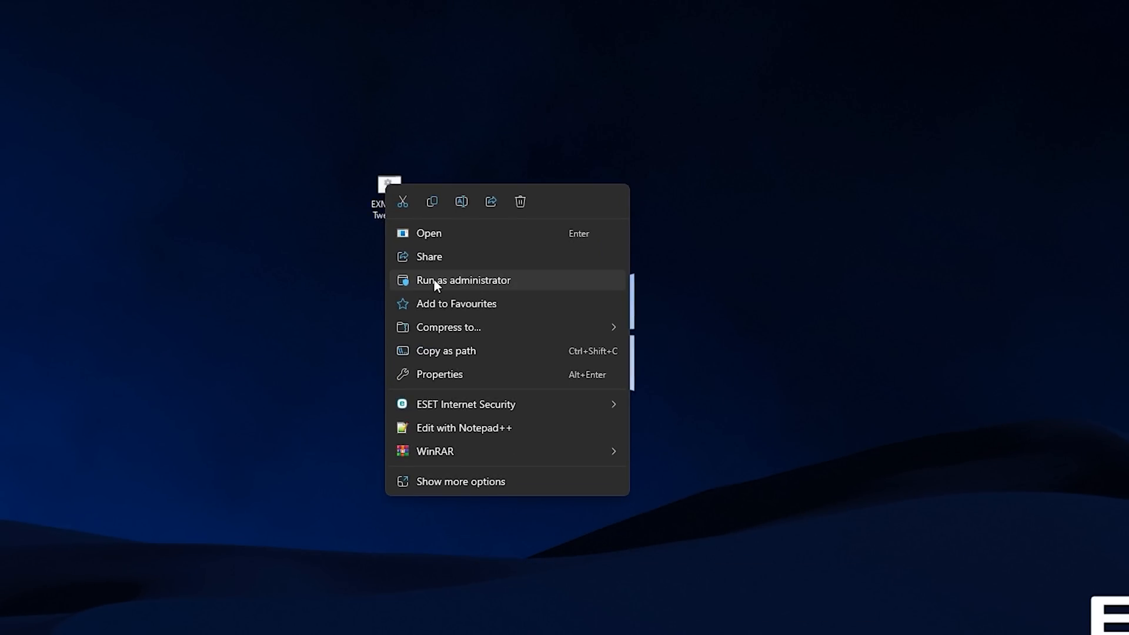
click(463, 280)
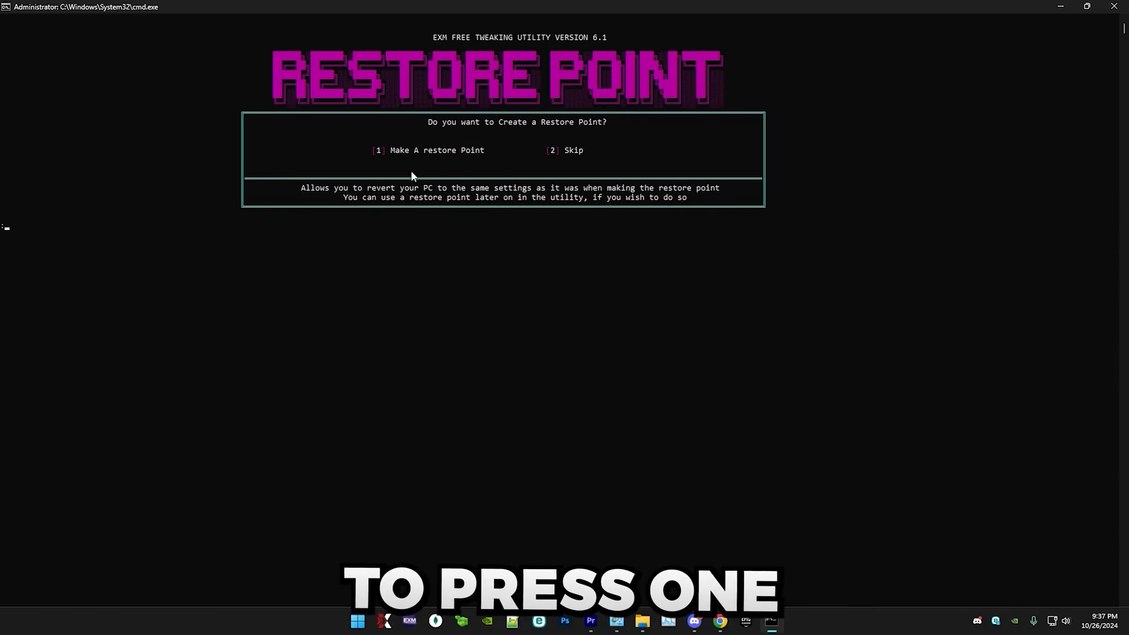
Choose option 1 to create a restore point and acknowledge the success and resource download notices.
text(1)
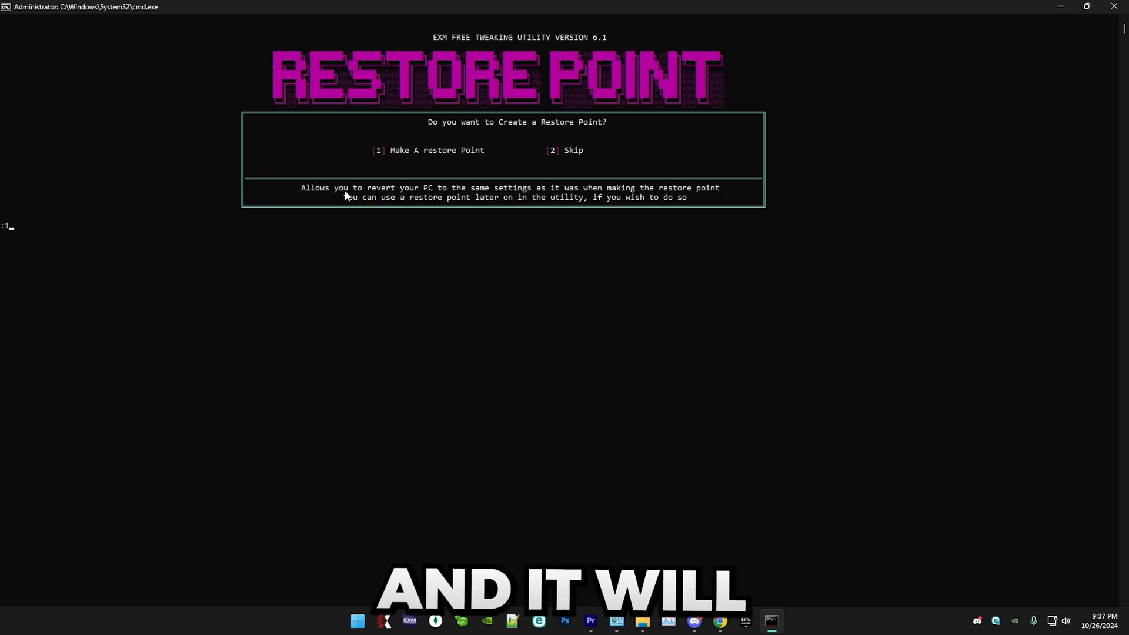
key(enter)
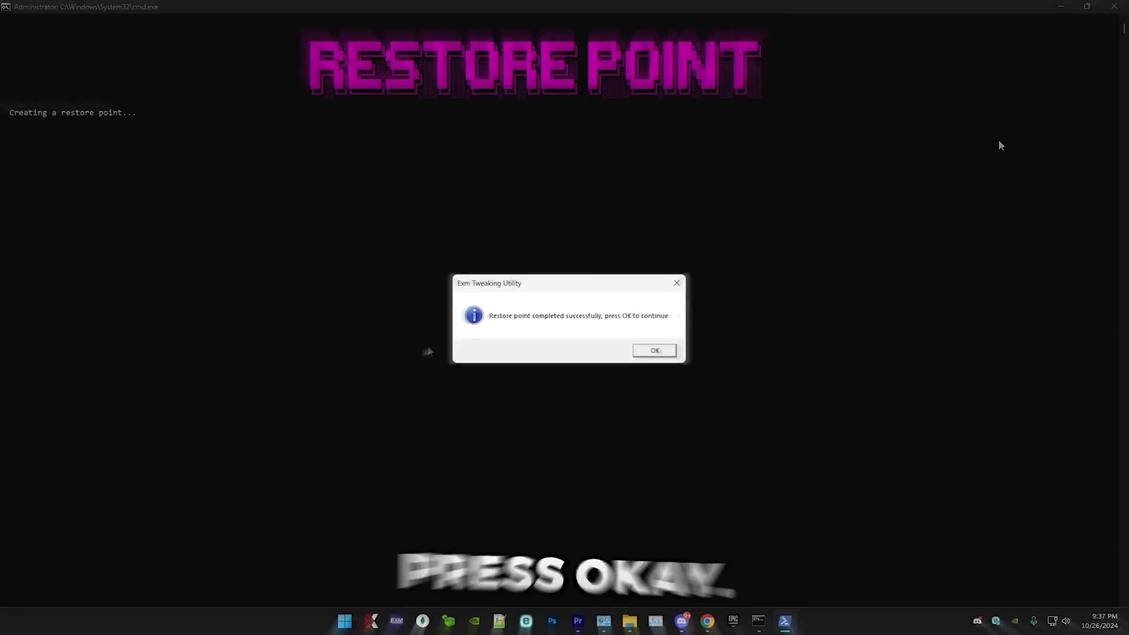
click(654, 350)
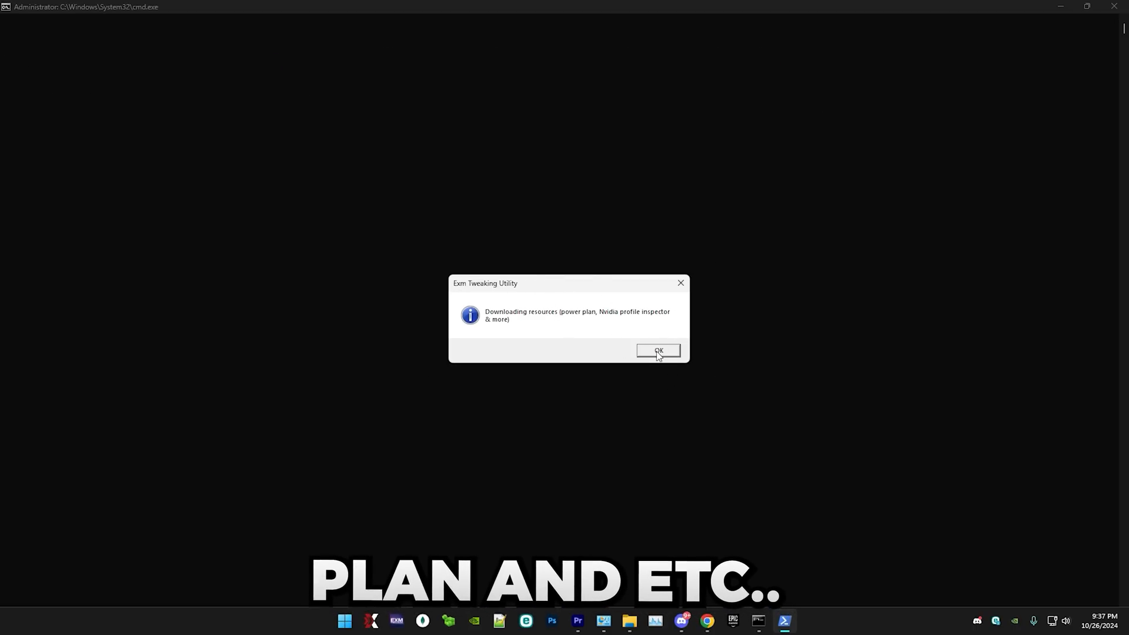
click(656, 350)
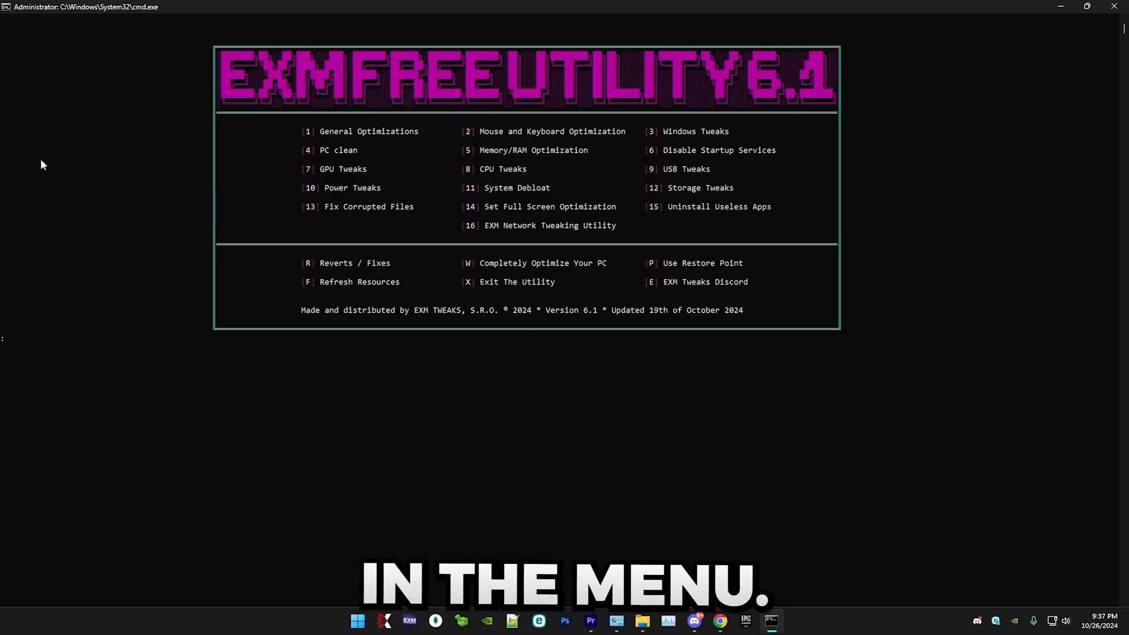
mouse_move(468, 245)
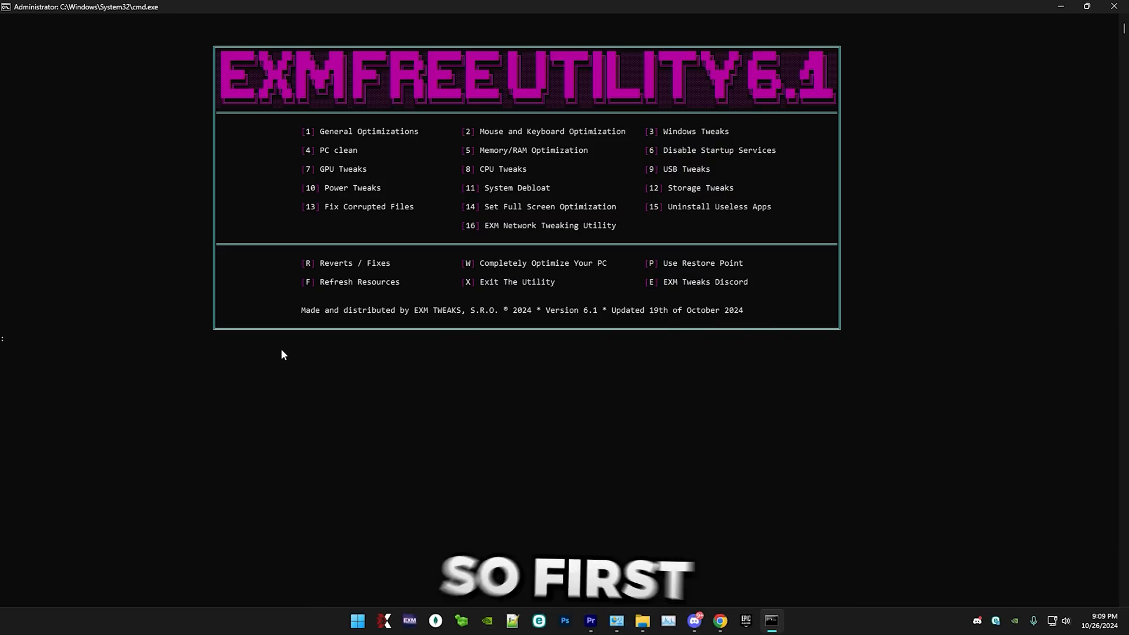
Choose option 1 at the main menu for General Optimizations.
text(1)
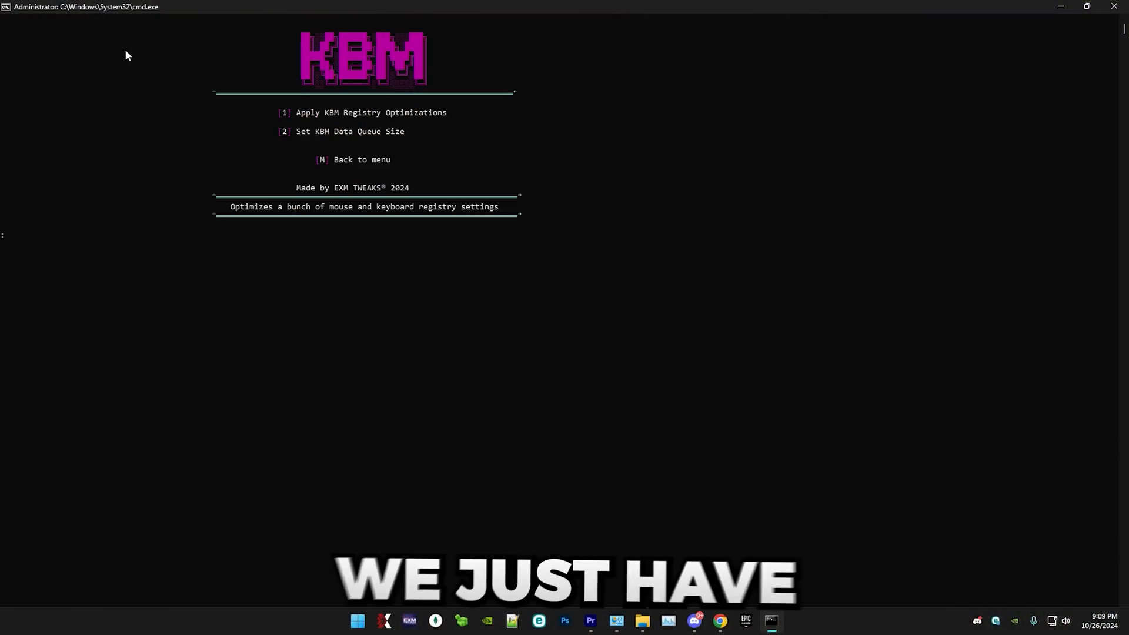
Apply the KBM registry optimizations, check CPU in Task Manager, and set the data queue size to 14.
text(1)
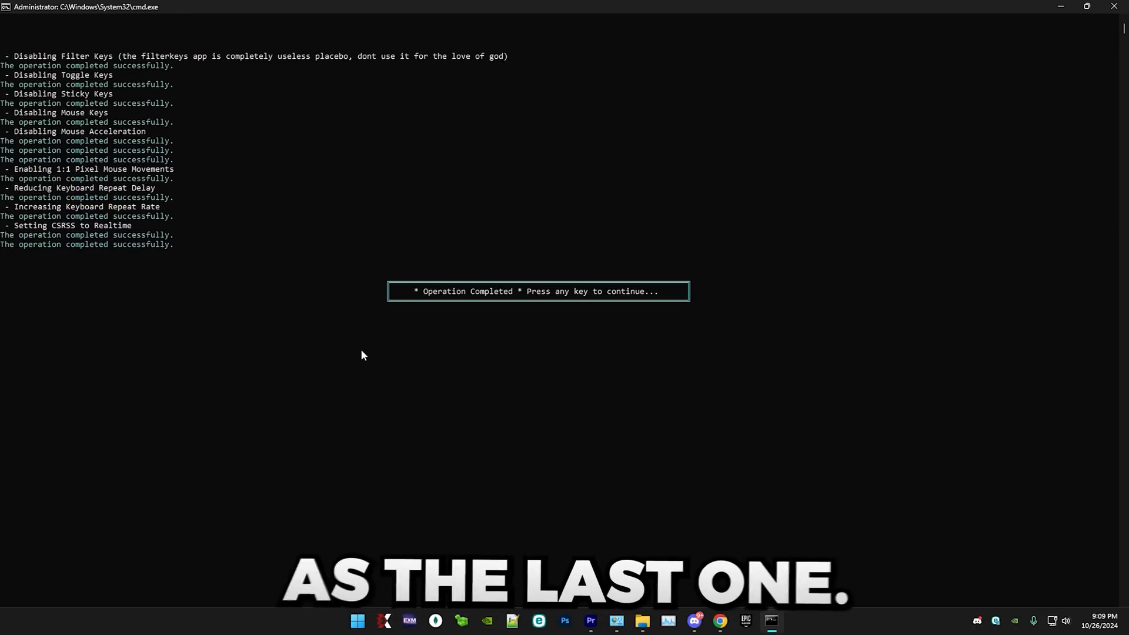
key(enter)
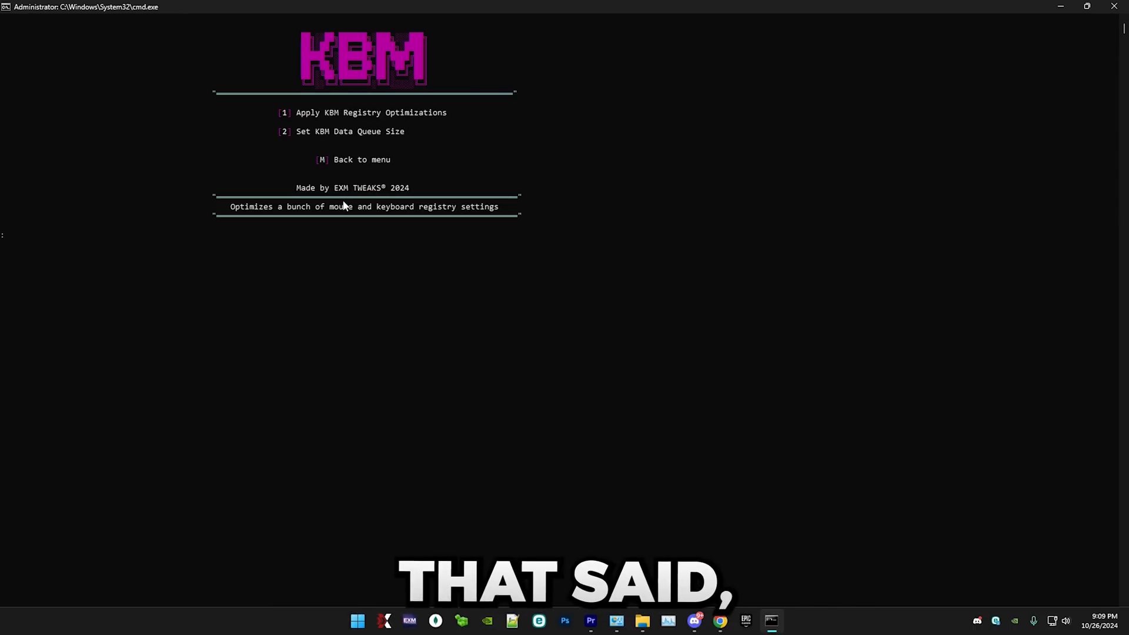
text(2)
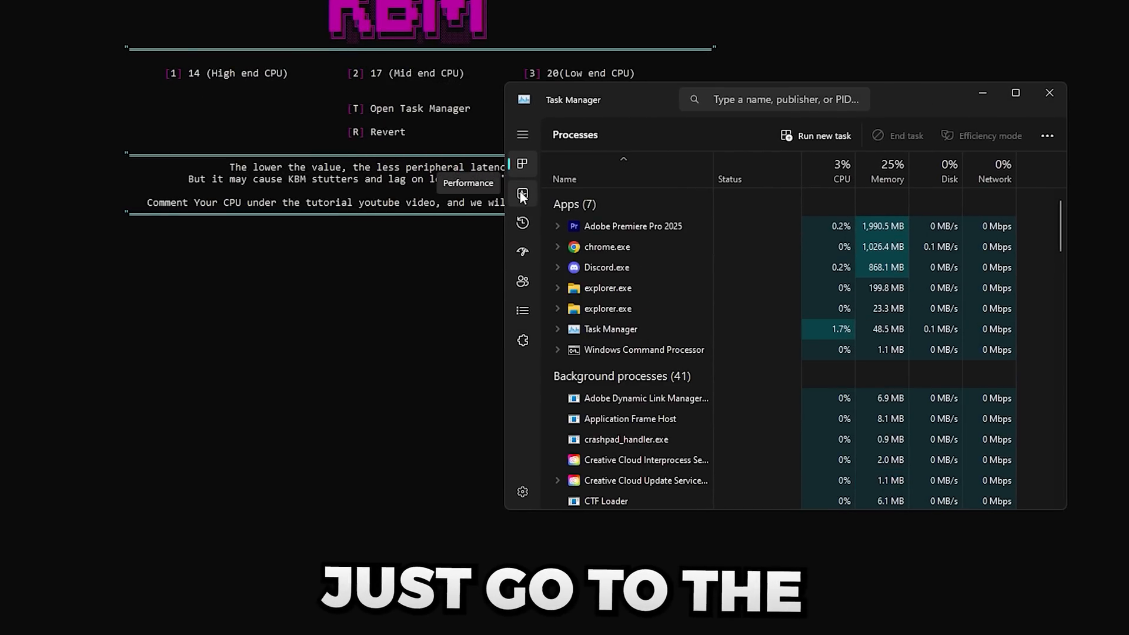
click(523, 193)
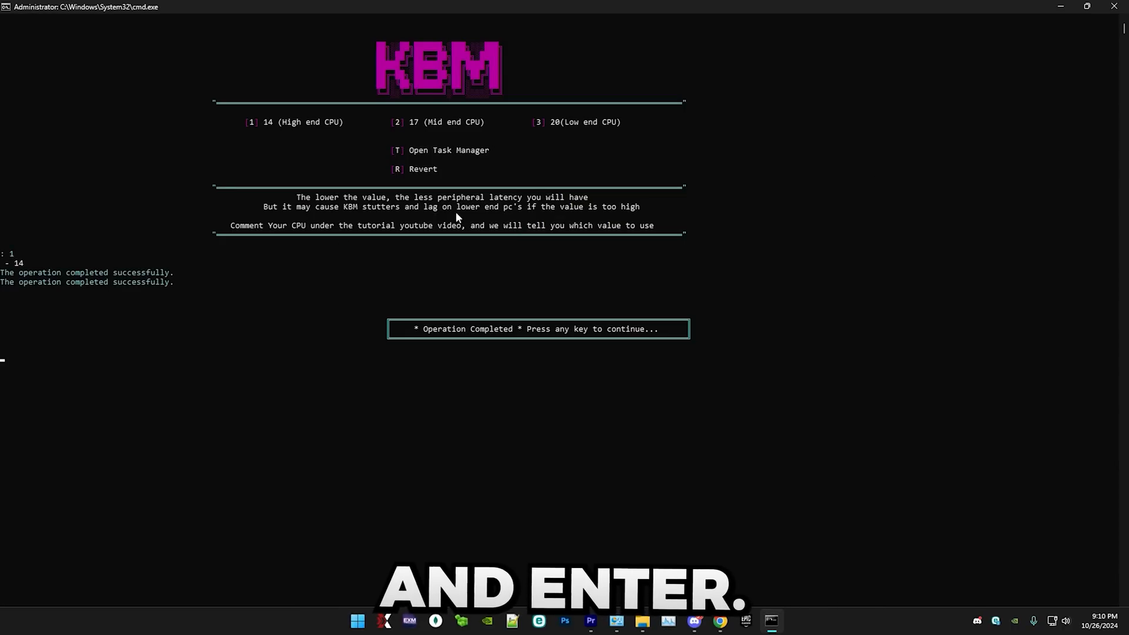
key(enter)
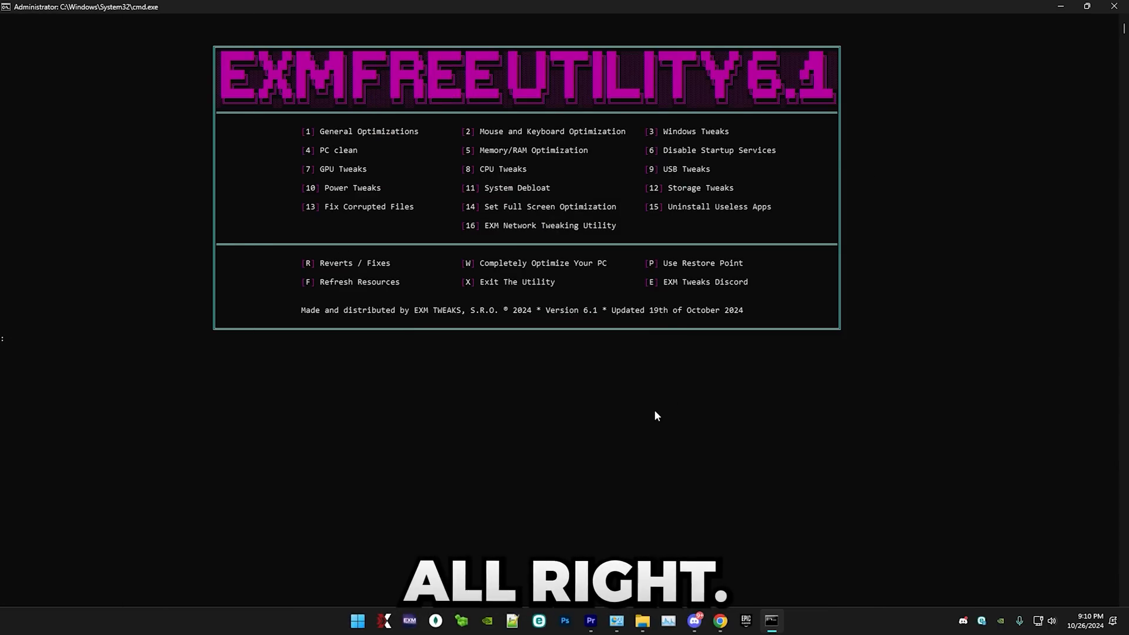
Choose option 3 Windows Tweaks and confirm continuing with Y.
text(3)
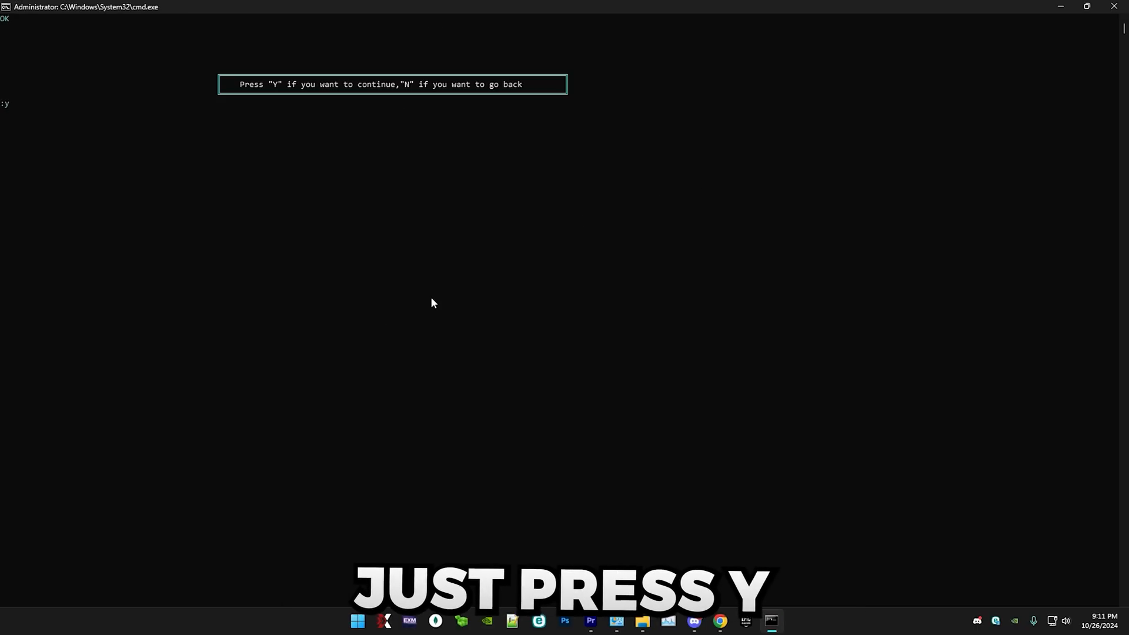
key(y)
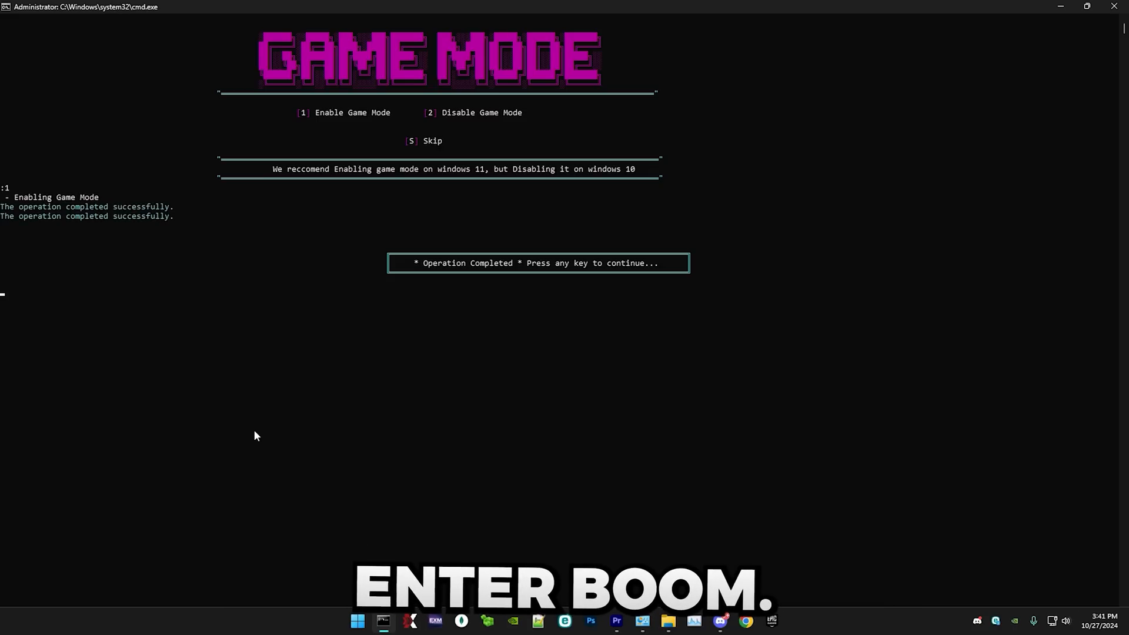
mouse_move(846, 369)
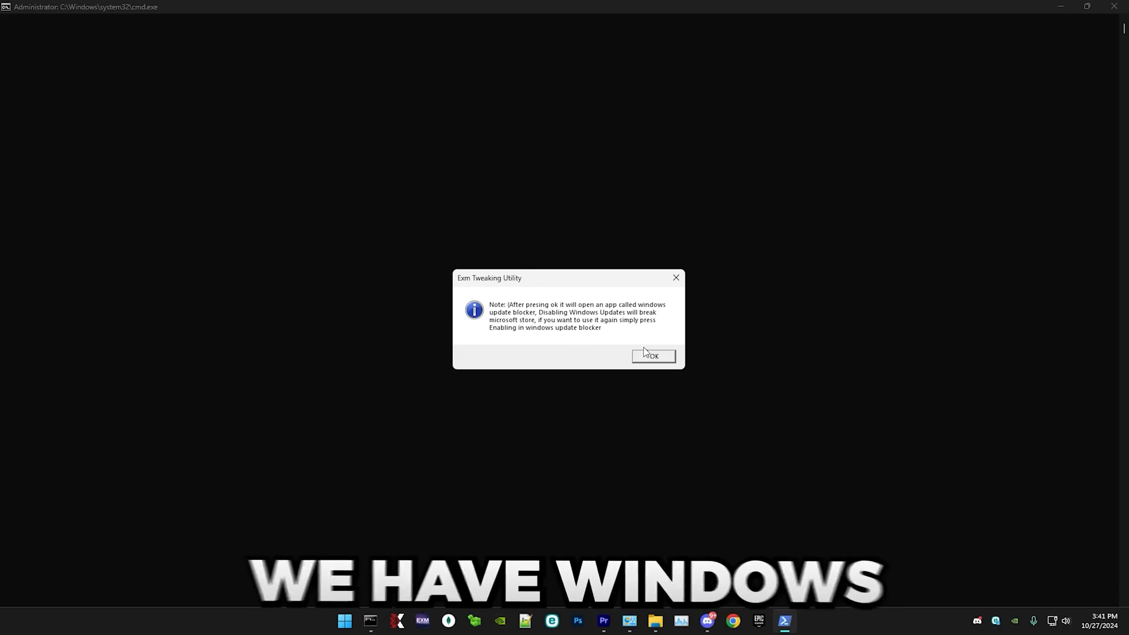
Accept the Update Blocker note, disable Windows updates, and apply the custom visual effects settings.
click(652, 356)
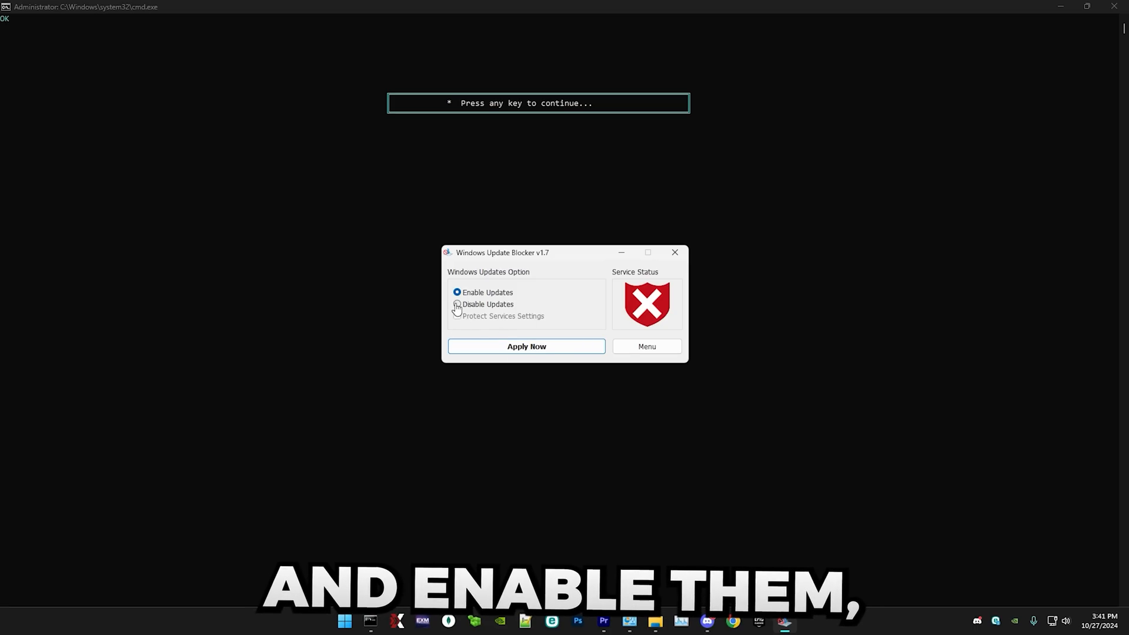
click(457, 303)
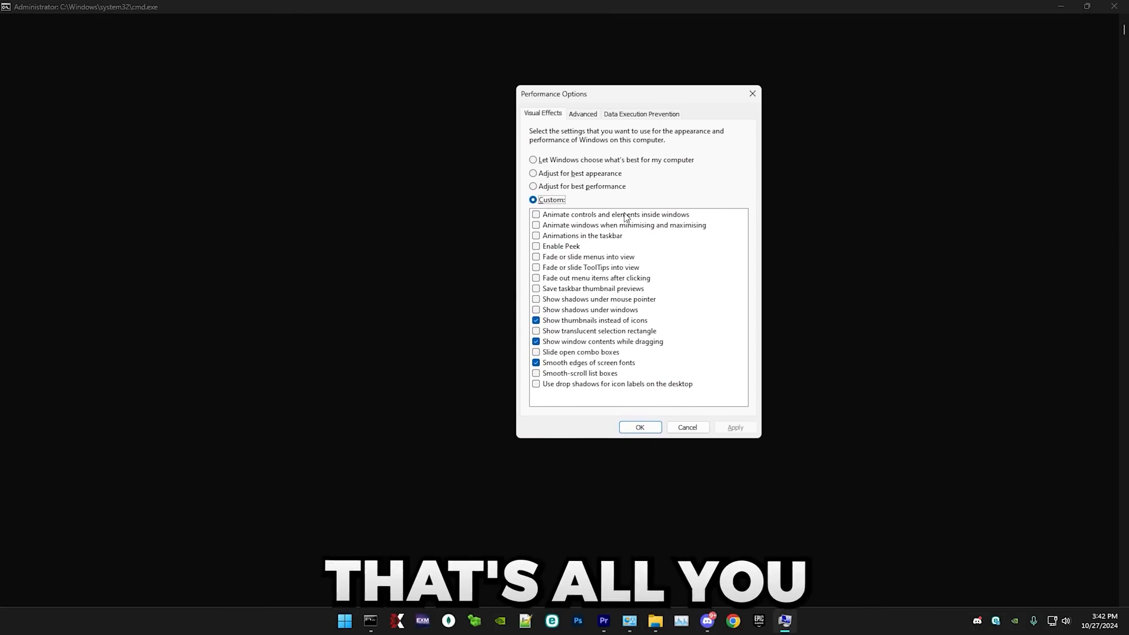
click(639, 427)
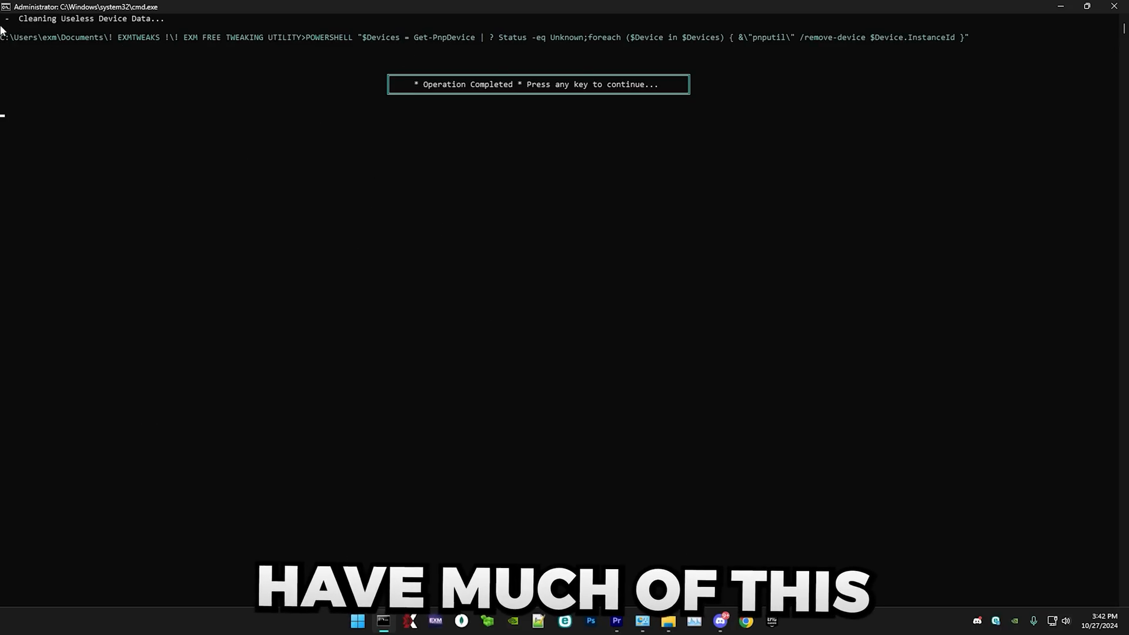
Continue past device cleaning, run Windows Clean Manager on SSD (C:) and delete the checked files.
key(enter)
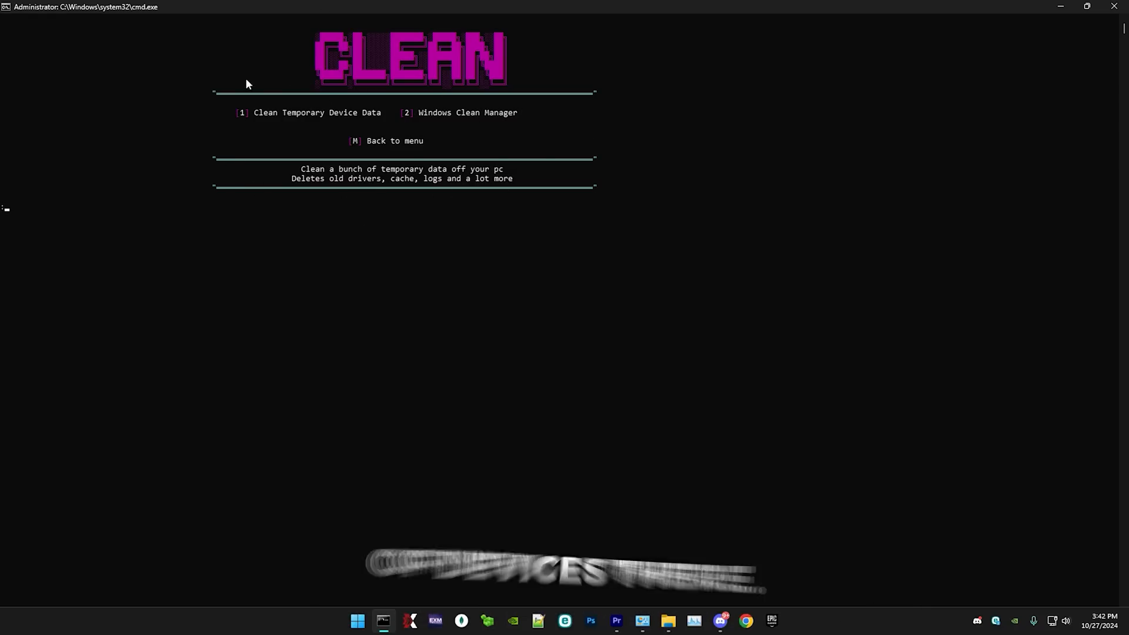
text(2)
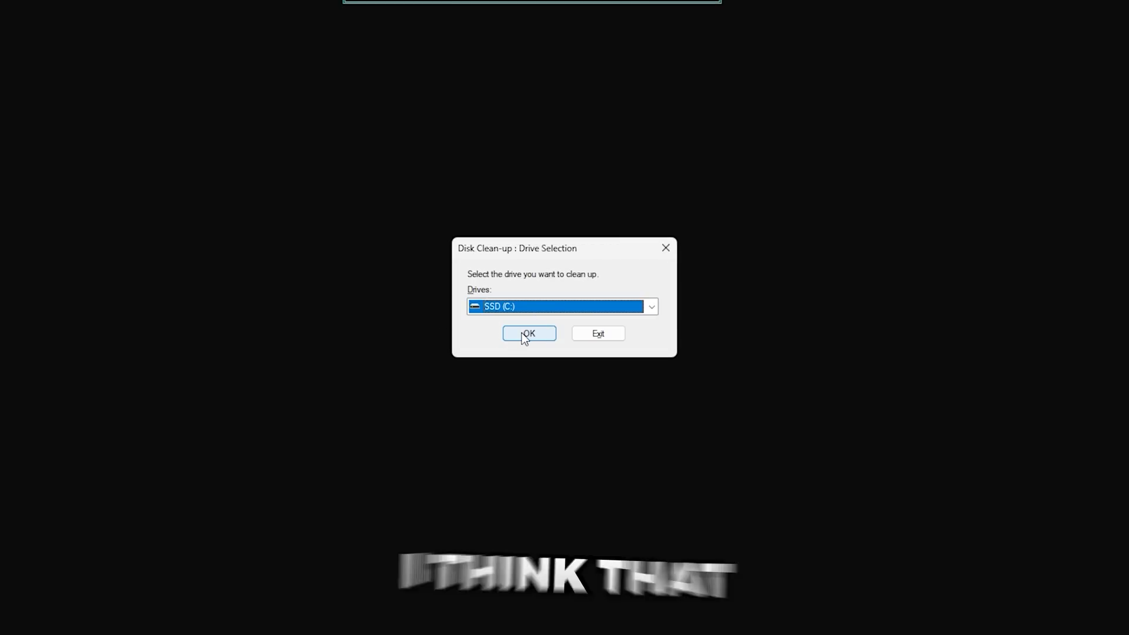
click(528, 333)
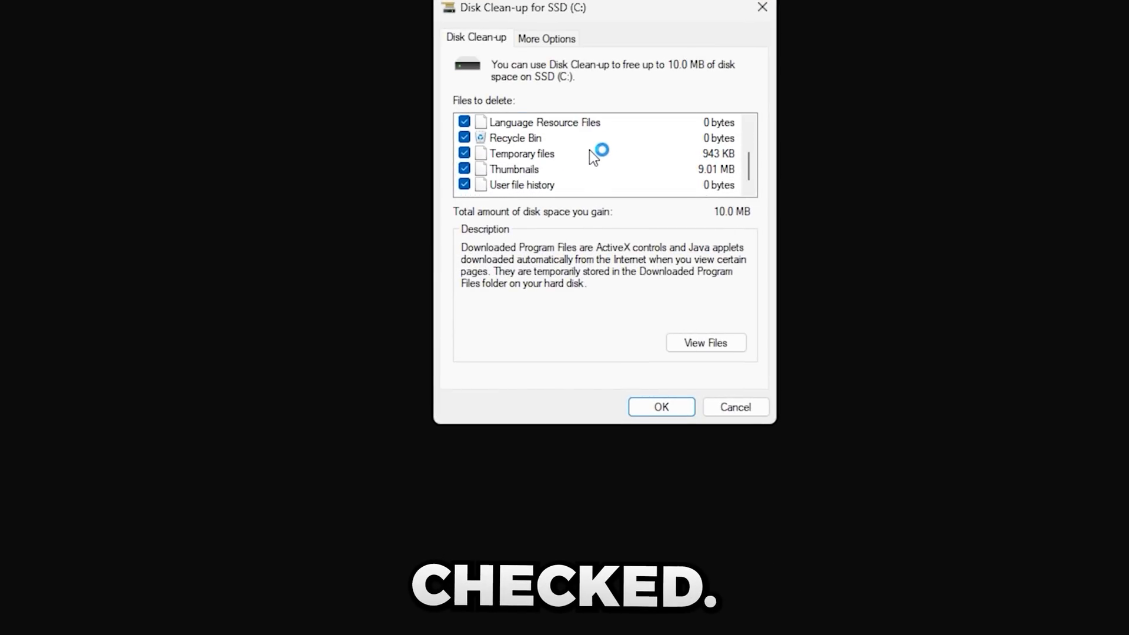
click(660, 407)
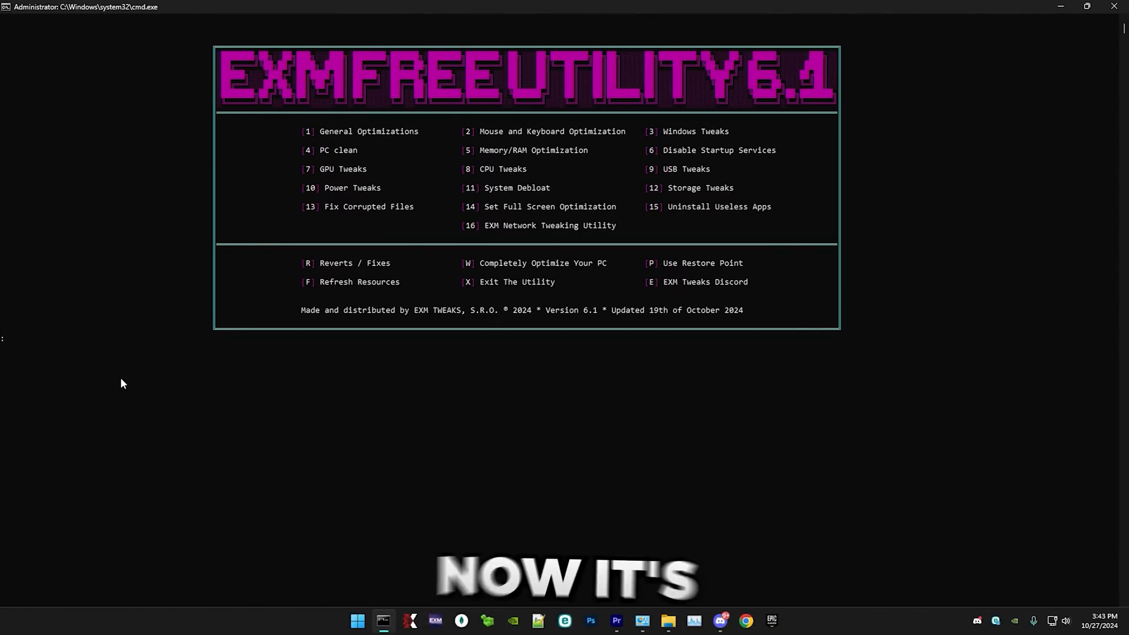
Choose option 5 memory optimization and check installed memory in Task Manager.
text(5)
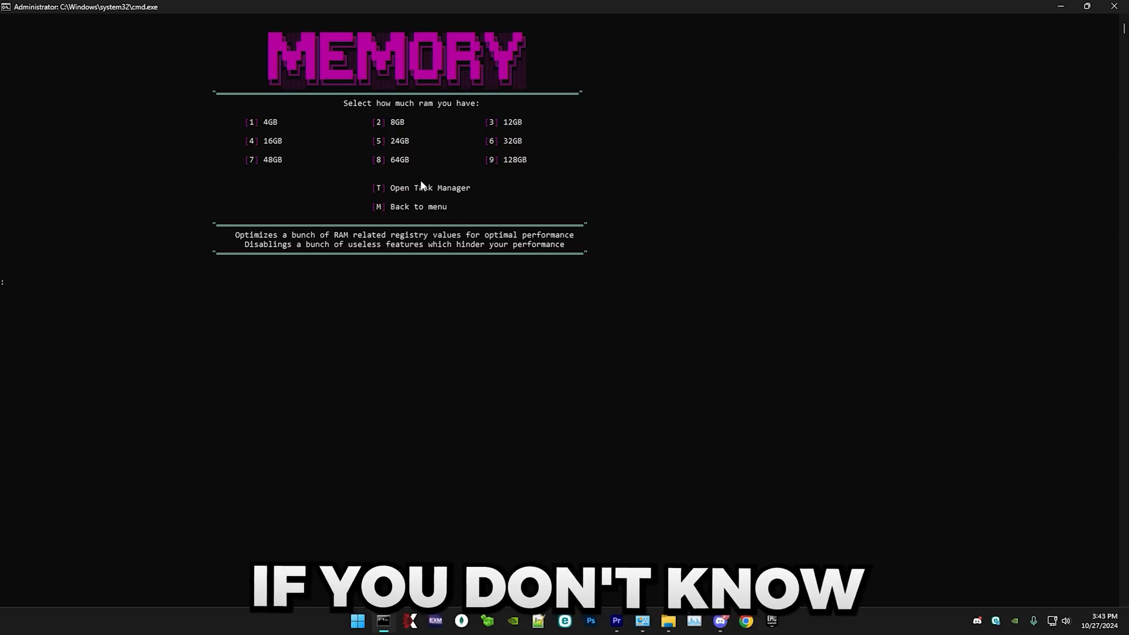
key(T)
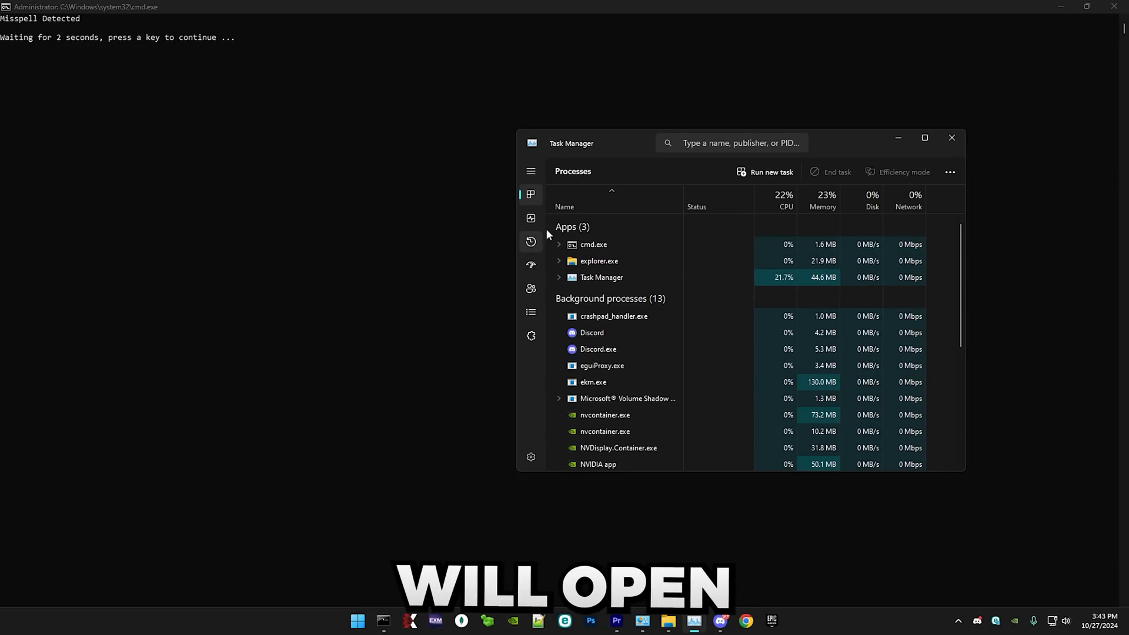
click(531, 218)
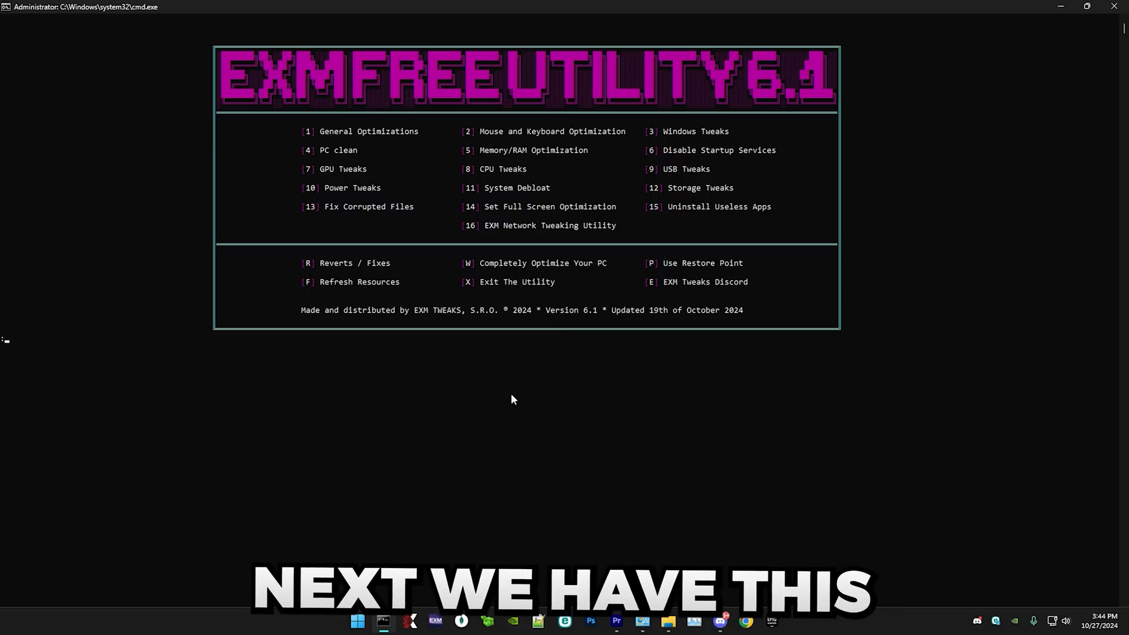
Choose option 6 and uncheck an unwanted startup app in Autoruns' Logon tab.
text(6)
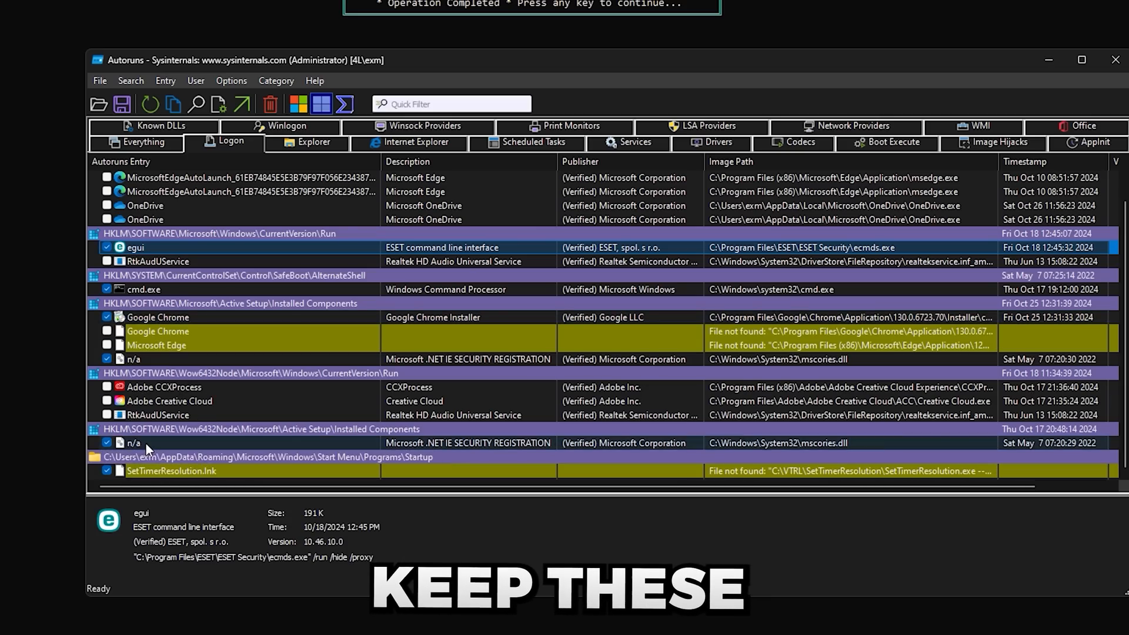
click(133, 359)
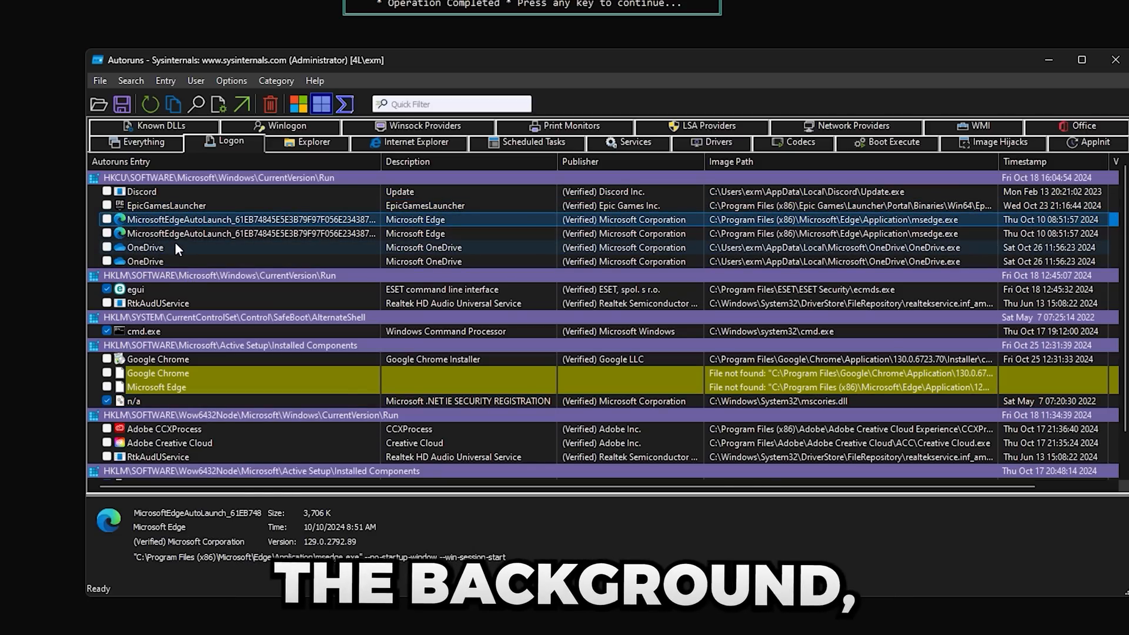
mouse_move(200, 200)
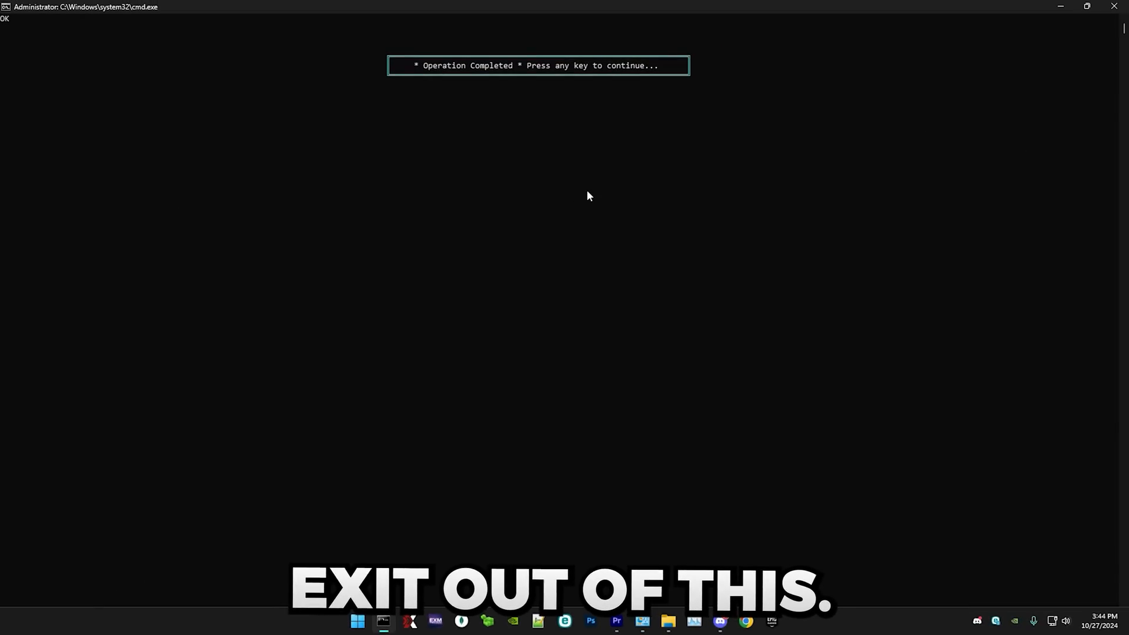
Run GPU Tweaks, acknowledge the Profile Inspector import message, and continue past the completed operation.
key(enter)
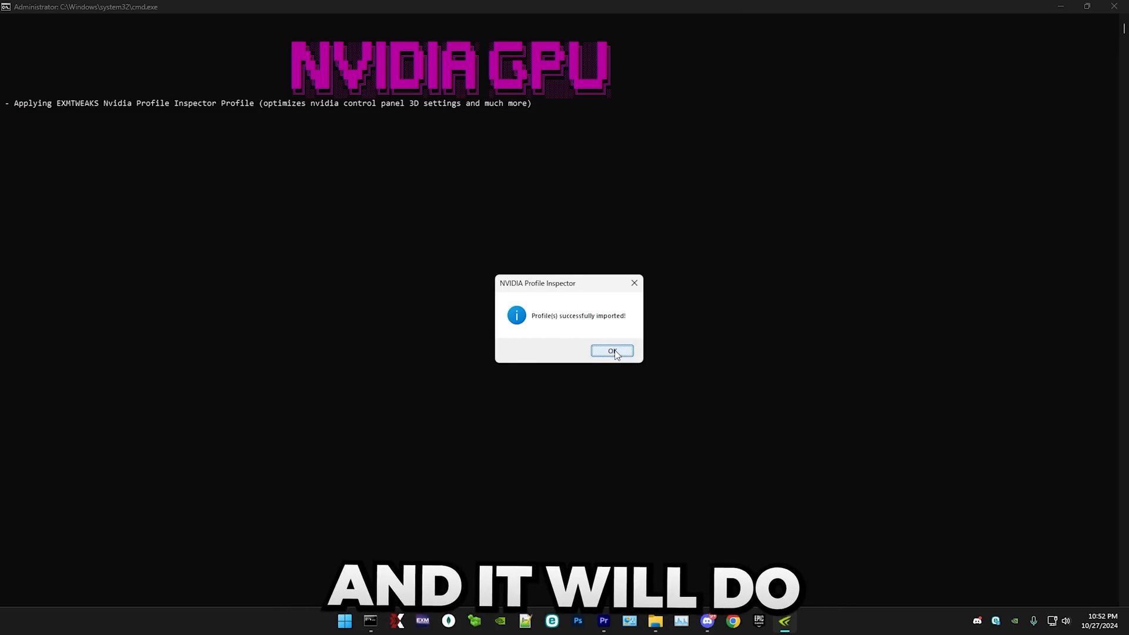
click(612, 350)
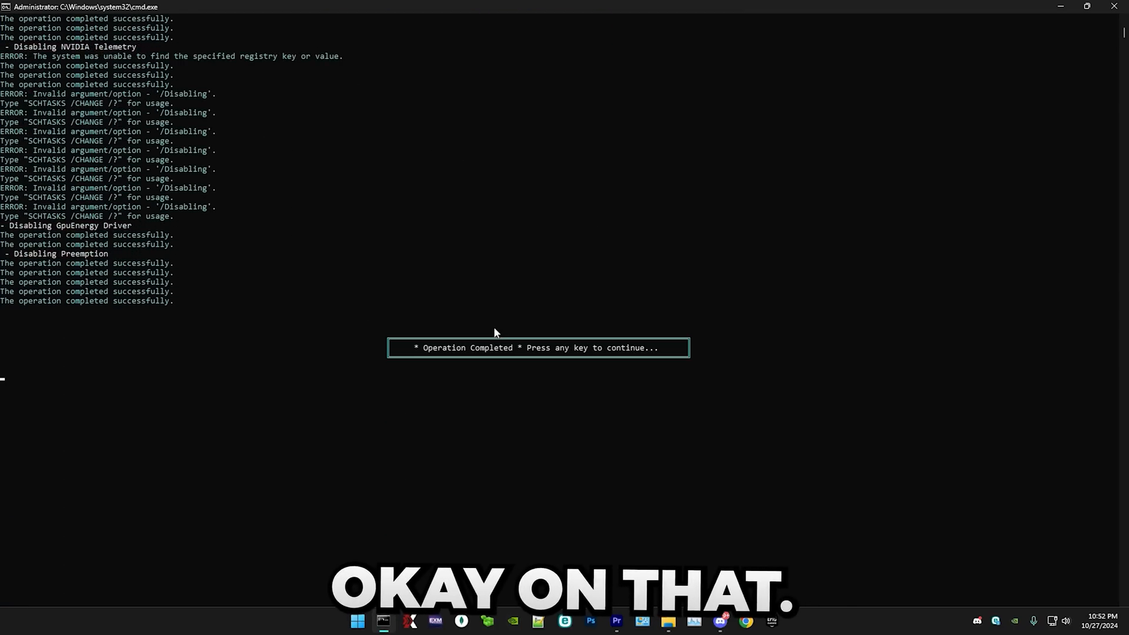
key(enter)
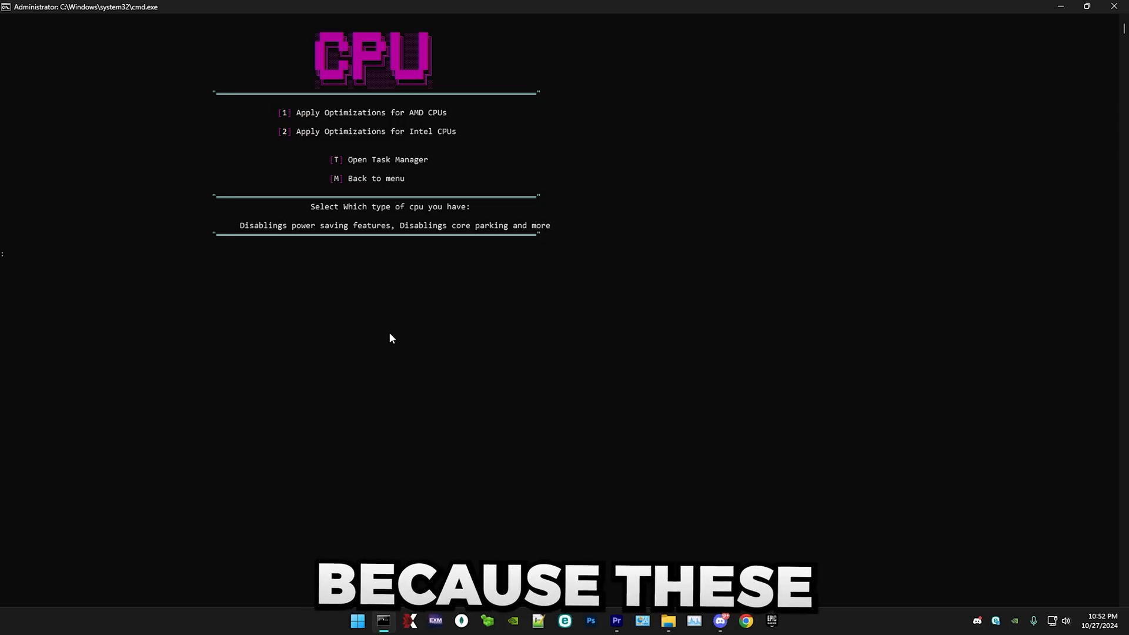
mouse_move(317, 122)
text(2)
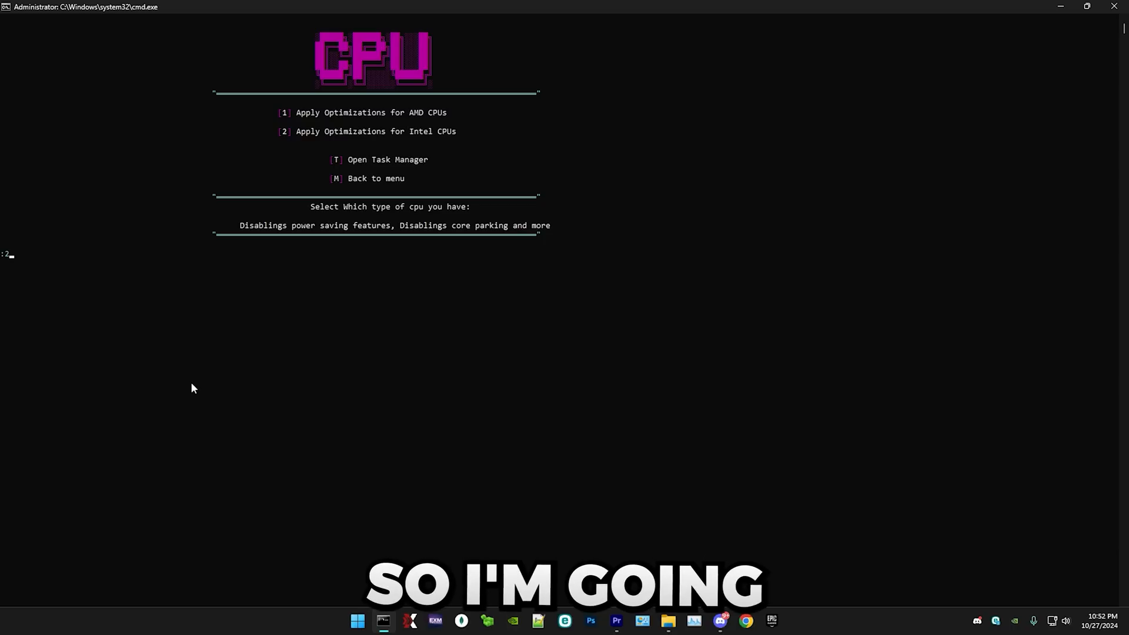
Apply the Intel CPU optimizations (option 2) and return to the main menu.
key(enter)
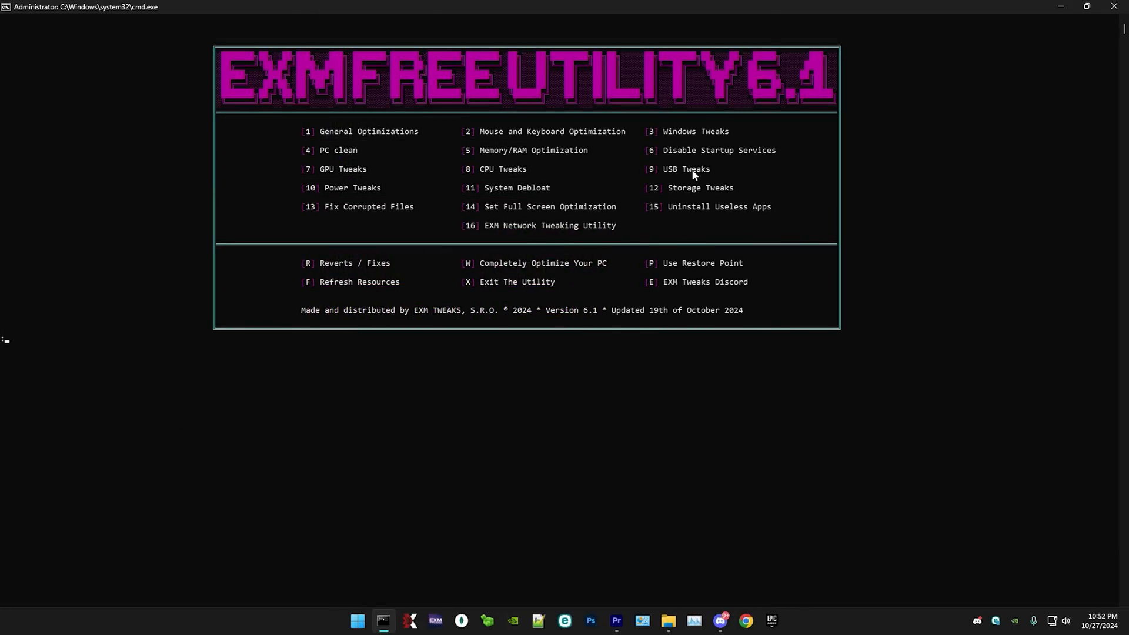
Run Power Tweaks (option 9), confirm EXM Premium Power Plan is selected, and close Power Options.
text(9)
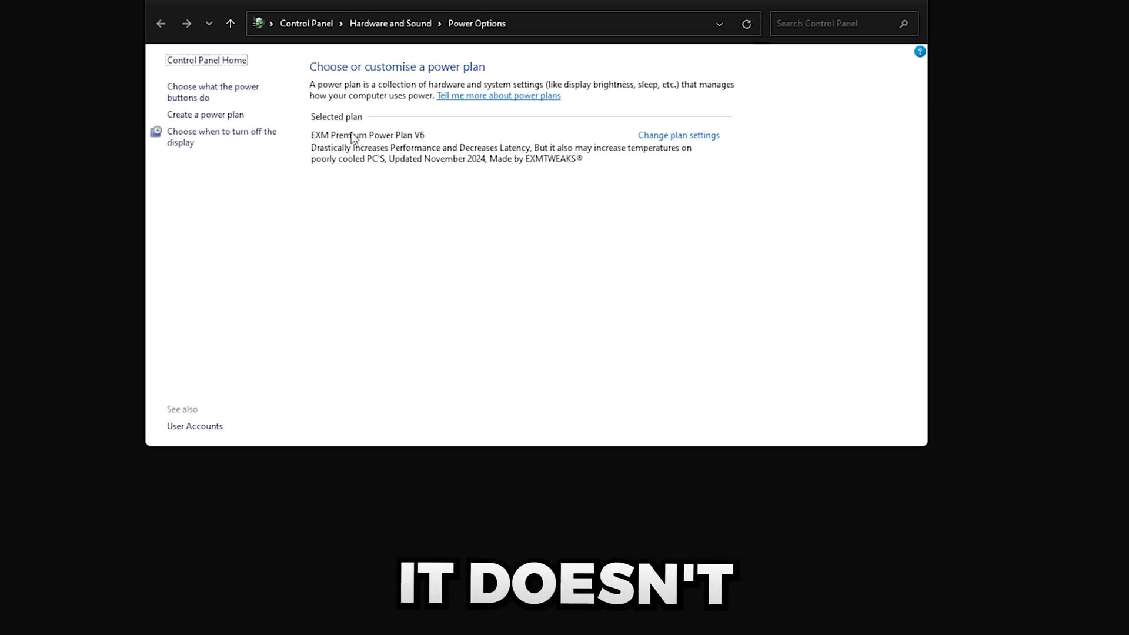
mouse_move(424, 172)
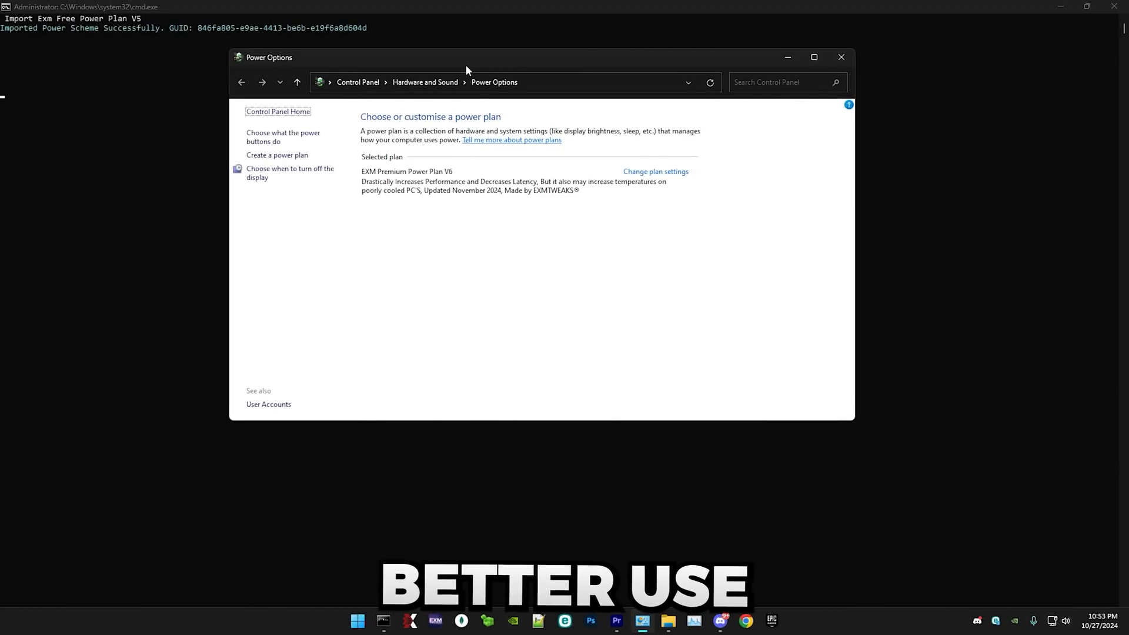
mouse_move(840, 56)
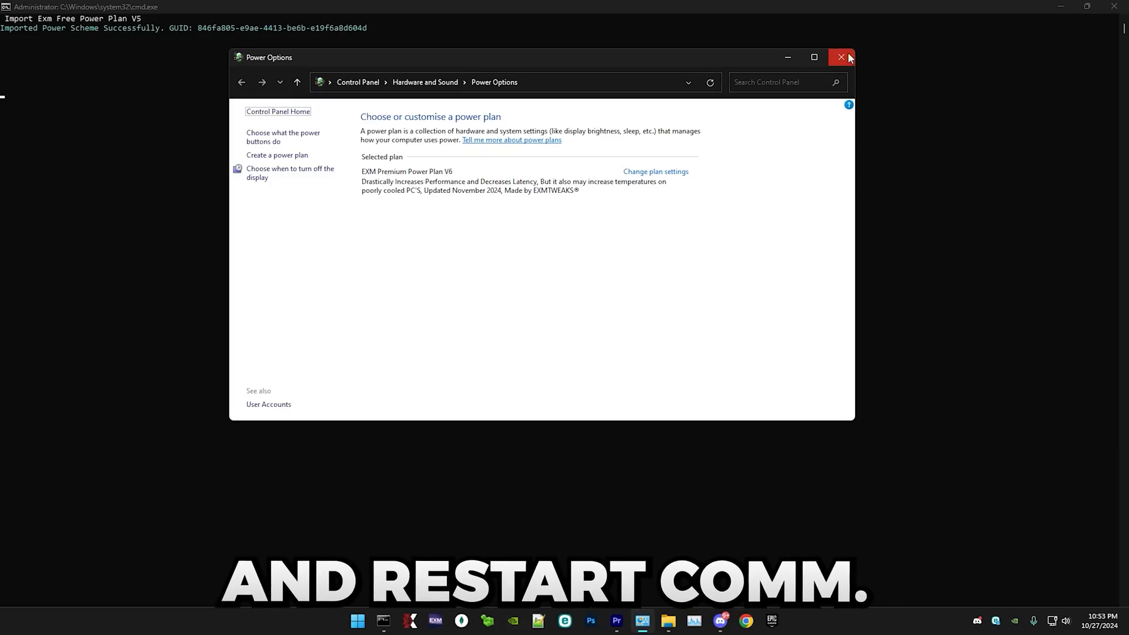
click(839, 57)
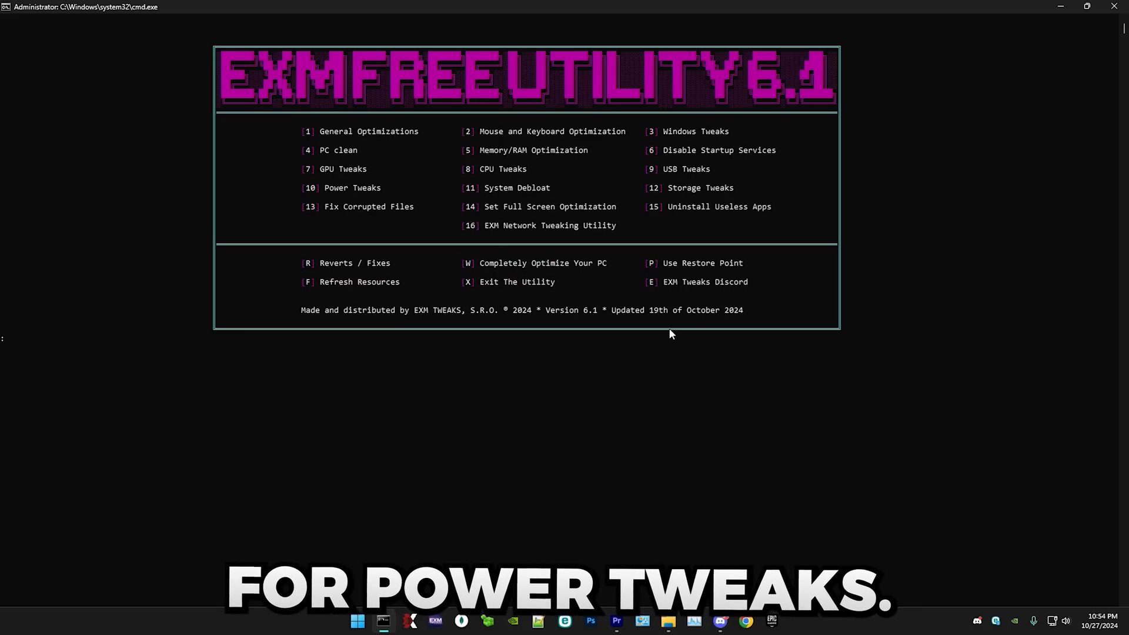
Enter System Debloat (option 11) and apply all debloat tweaks with A.
text(11)
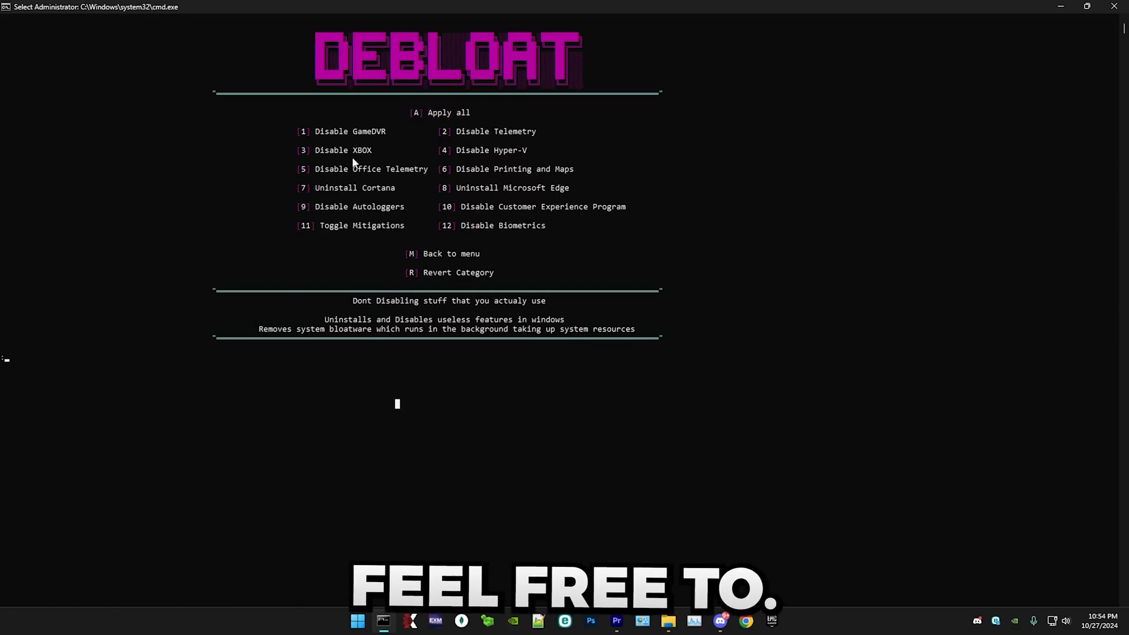
text(a)
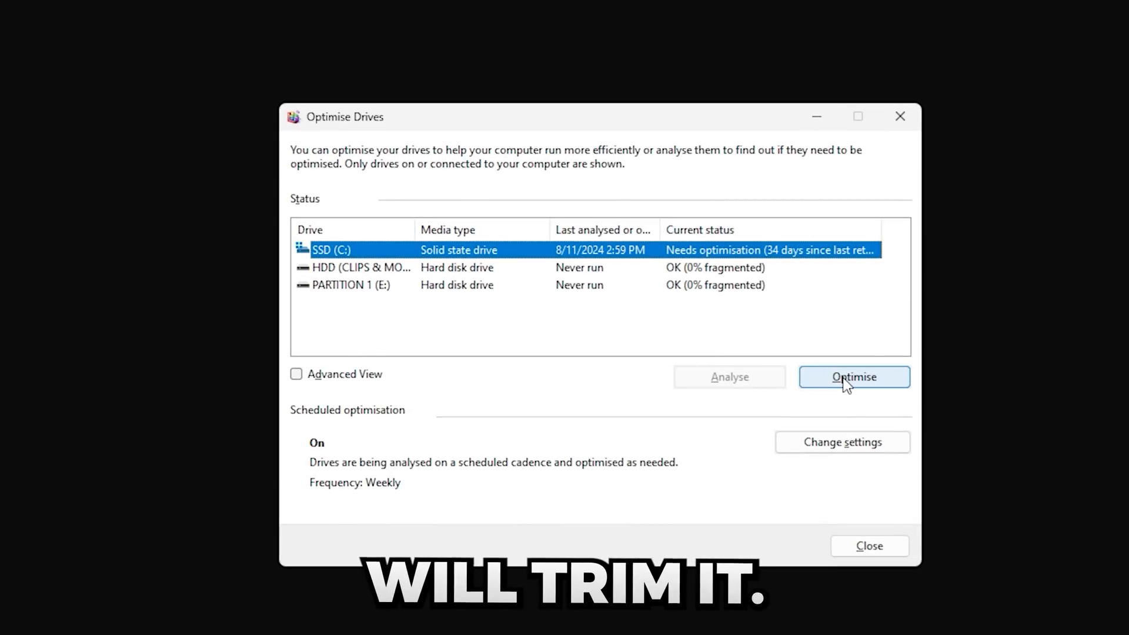
Optimise the SSD (C:) in Optimise Drives, close it, and enable user write cache (option 2).
click(854, 377)
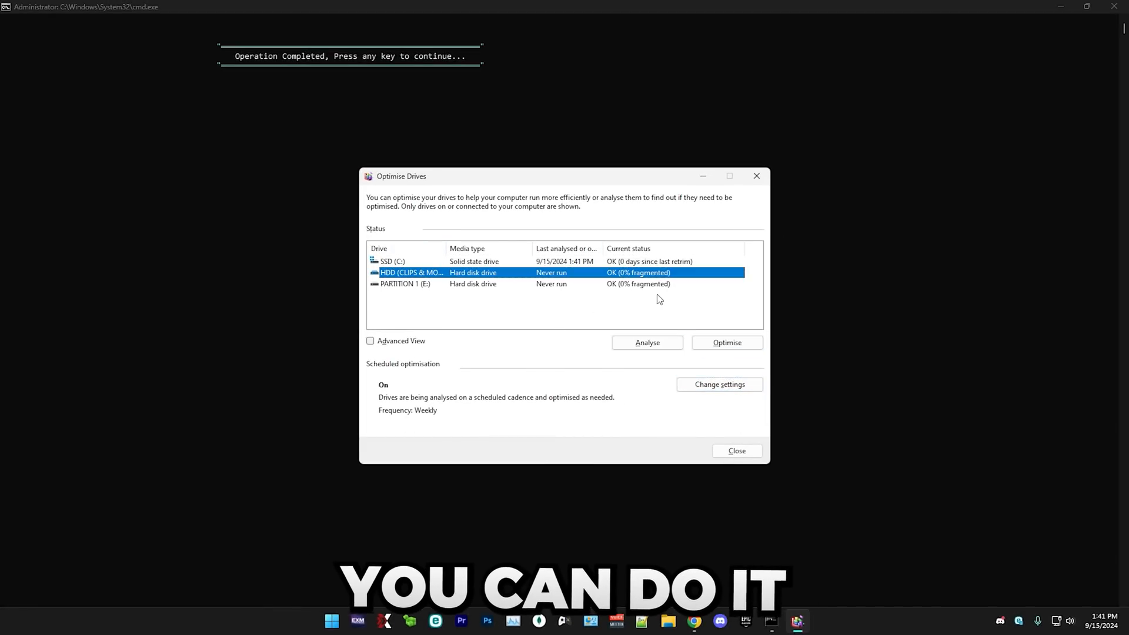
mouse_move(730, 433)
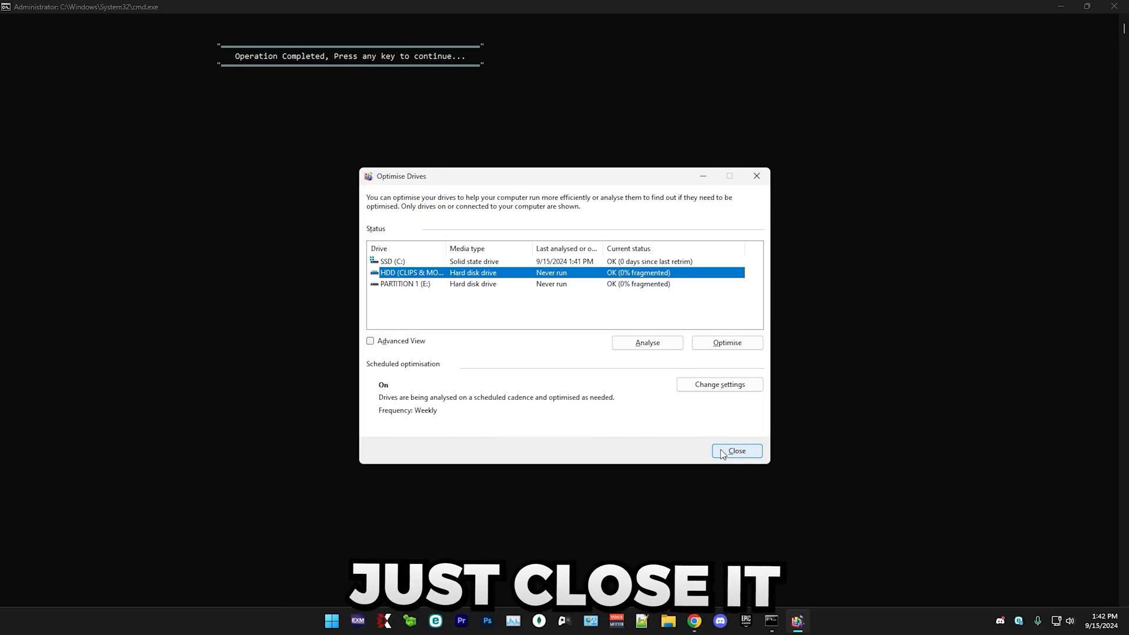
click(735, 450)
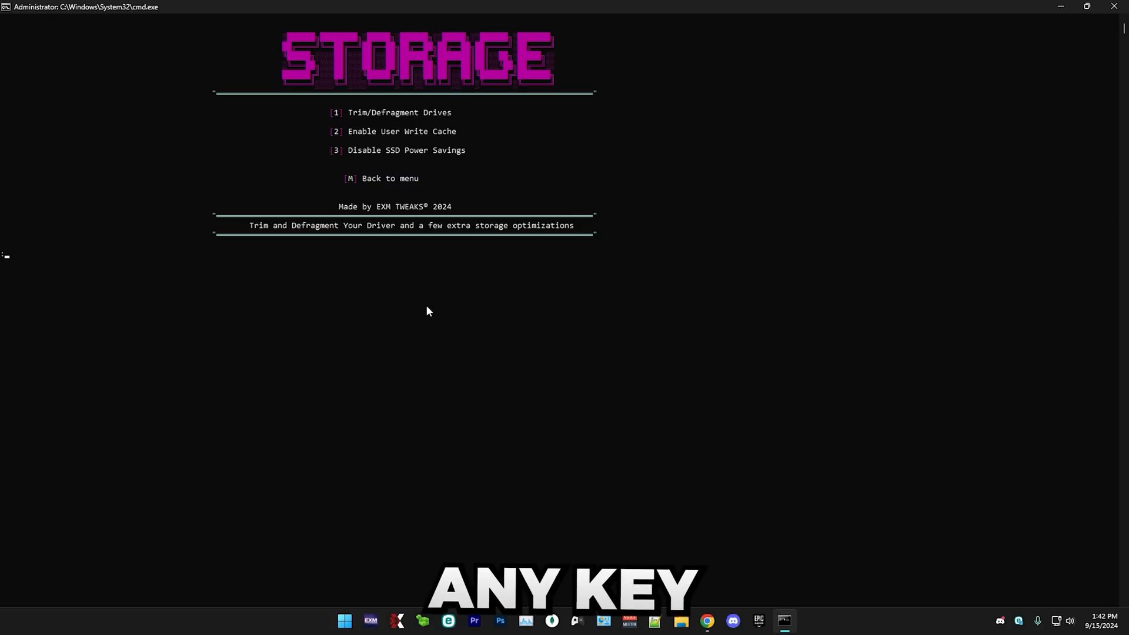
text(2)
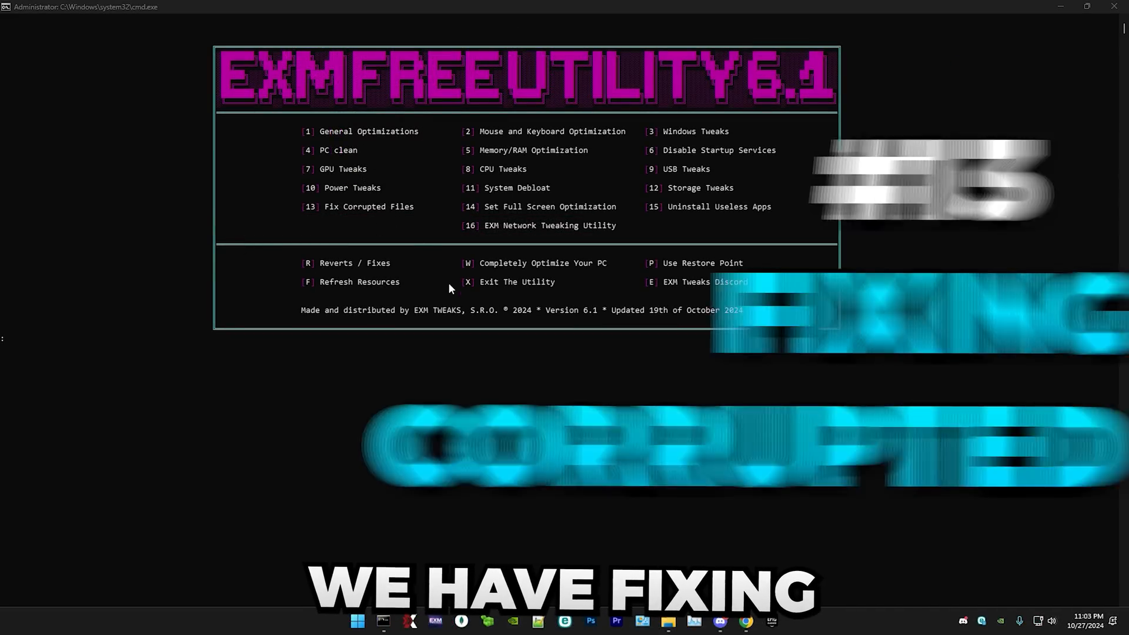
Start Fix Corrupted Files (option 13), then set full-screen optimization for Windows 11 (option 2).
text(13)
text(1)
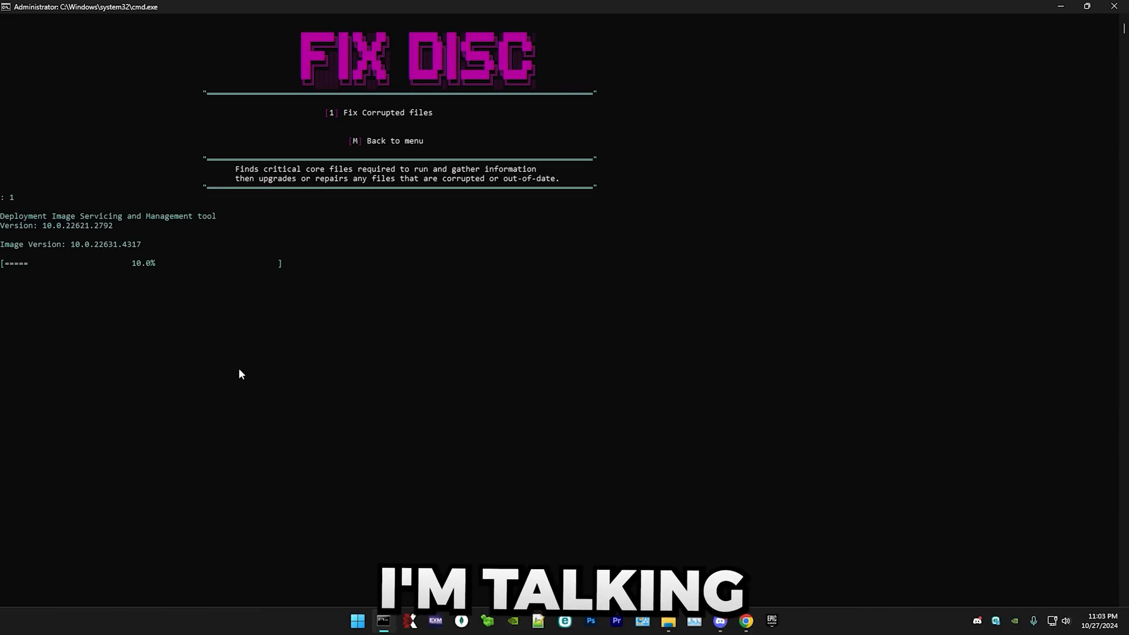
mouse_move(406, 372)
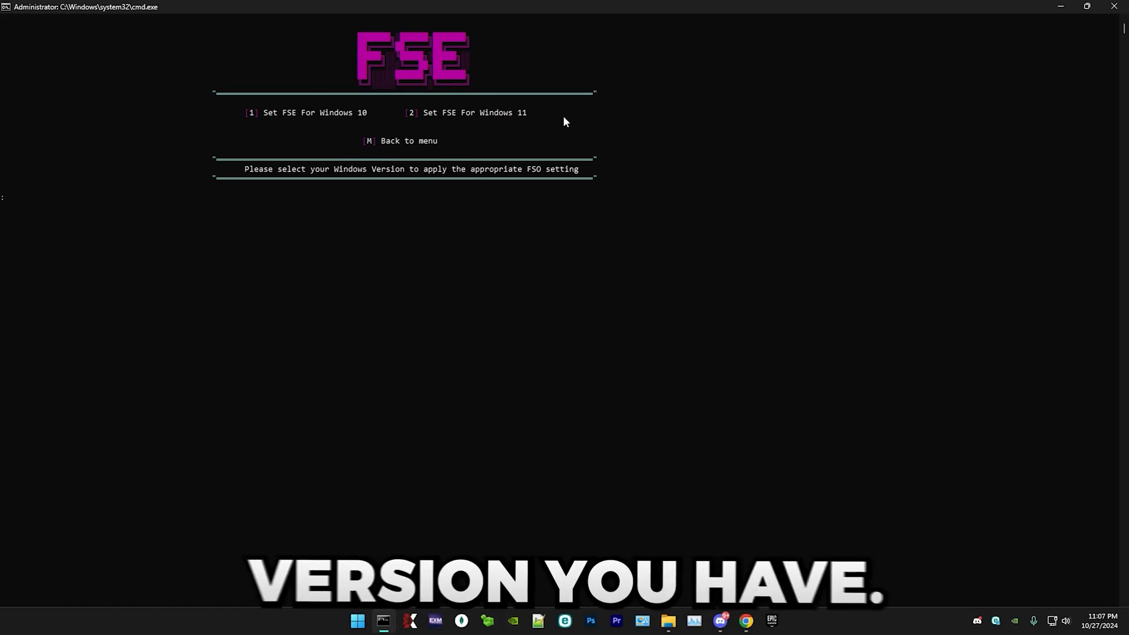
text(2)
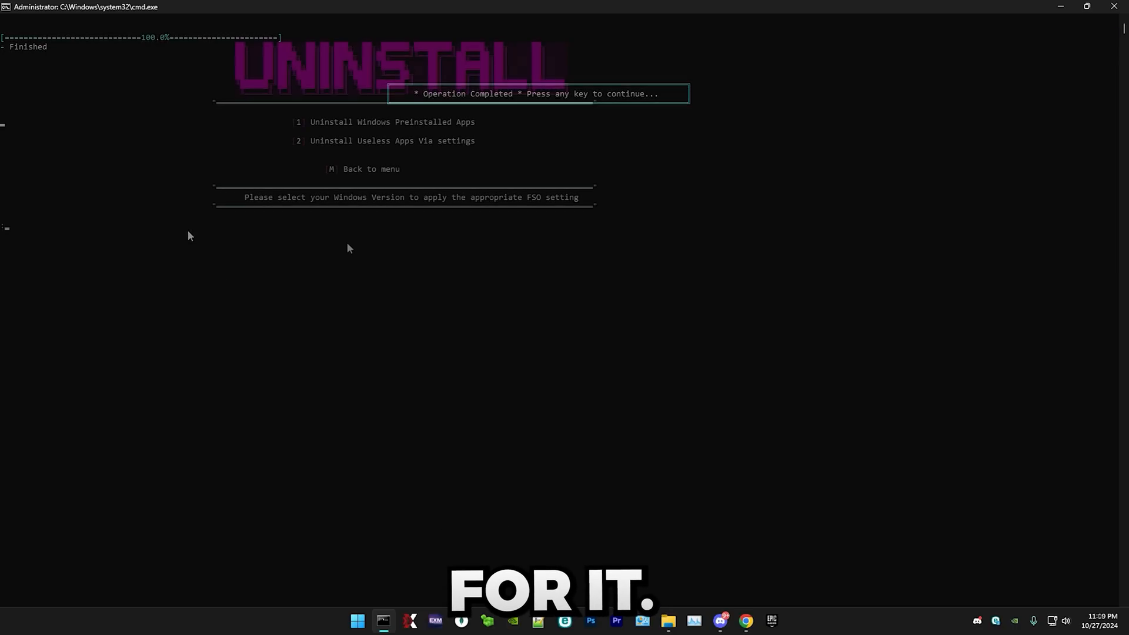
Continue after the preinstalled Windows apps removal finishes.
key(enter)
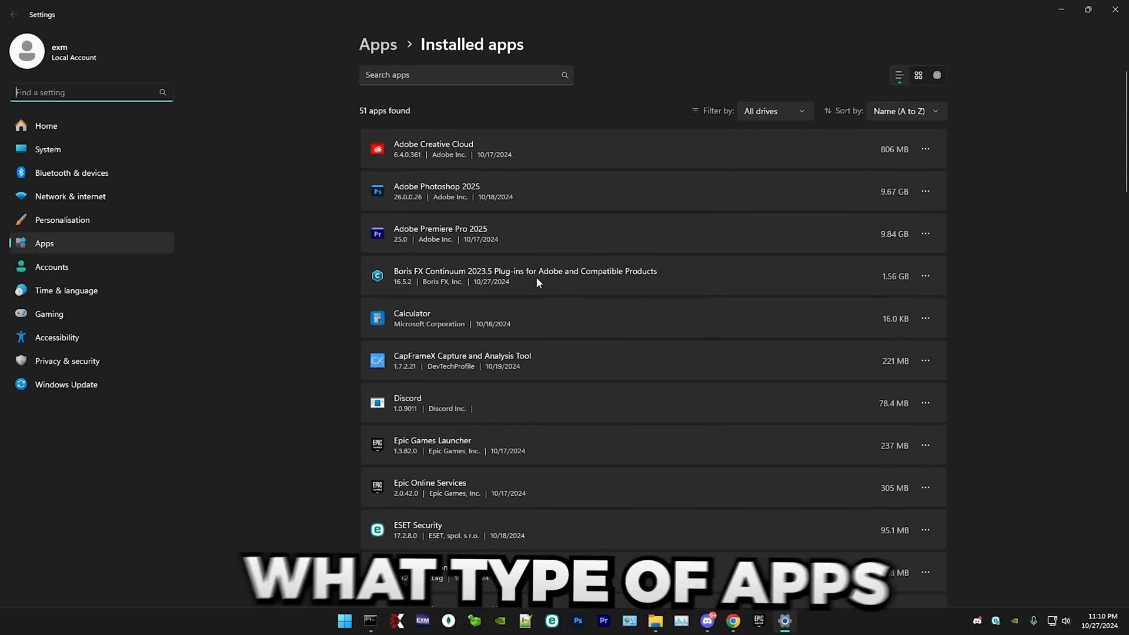
Uninstall Xbox Live from Installed apps and review the remaining list, dropping the count from 51 to 47.
scroll(down, 3)
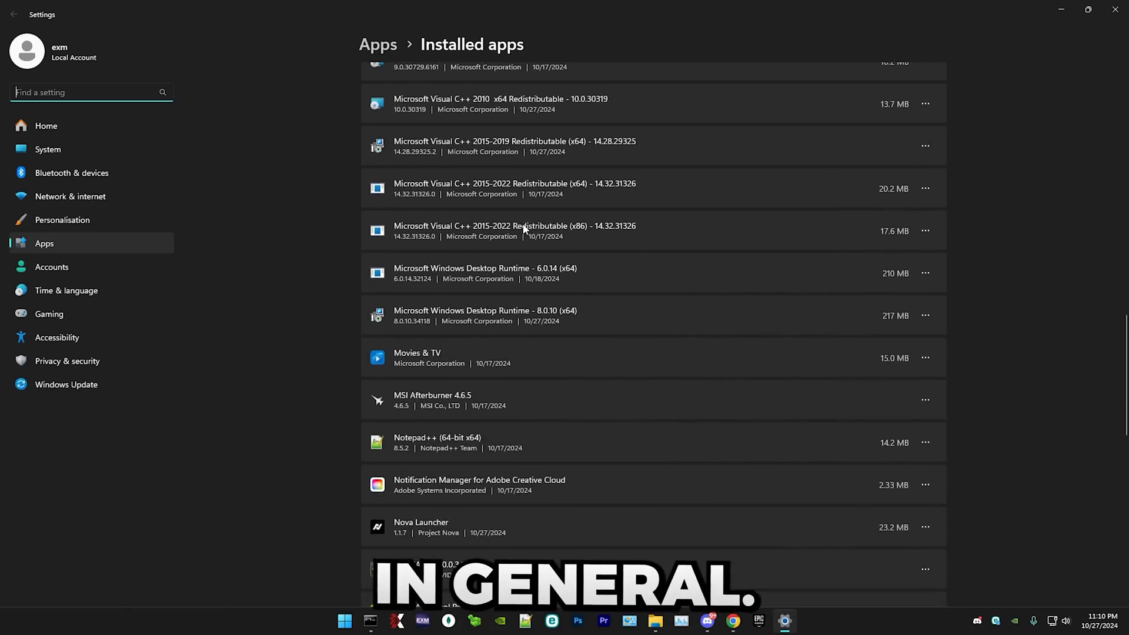
scroll(down, 3)
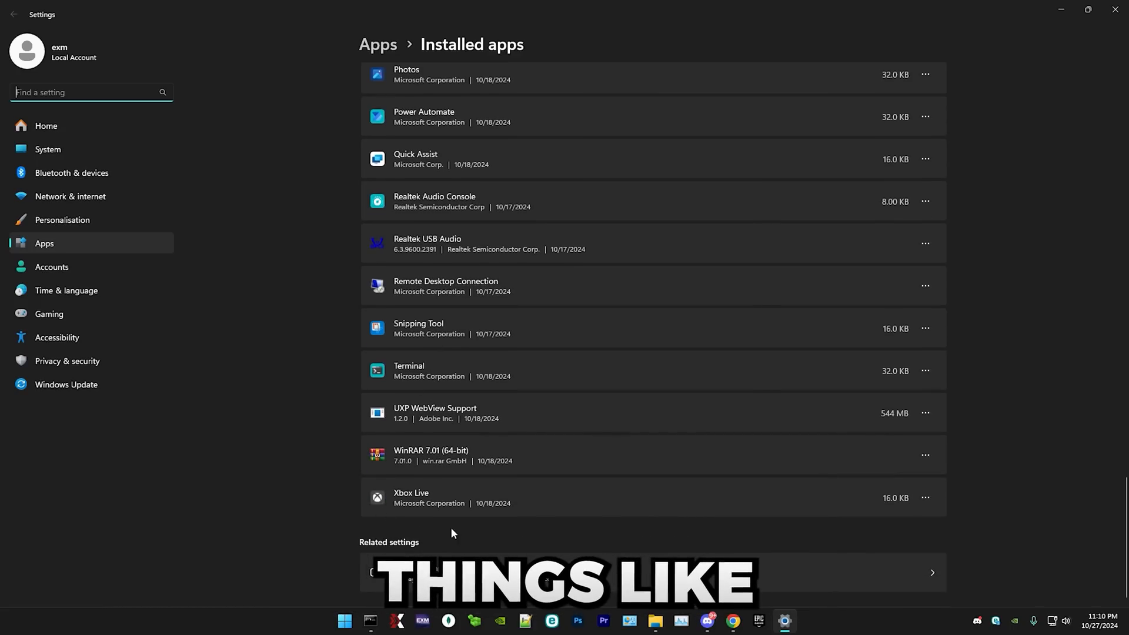
click(926, 498)
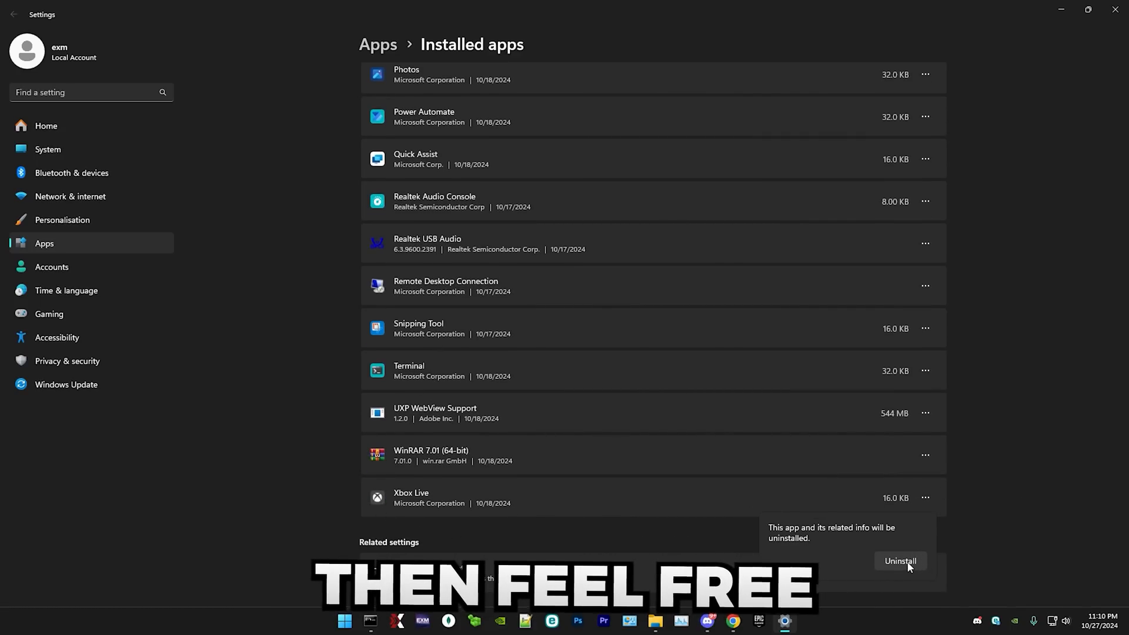
click(899, 561)
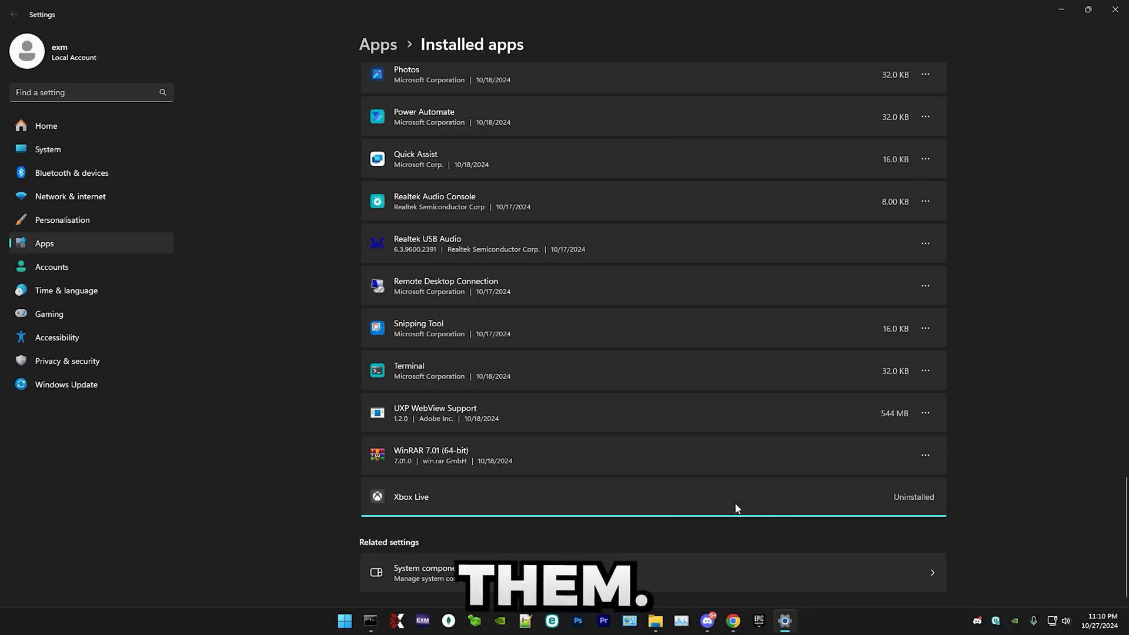
scroll(up, 3)
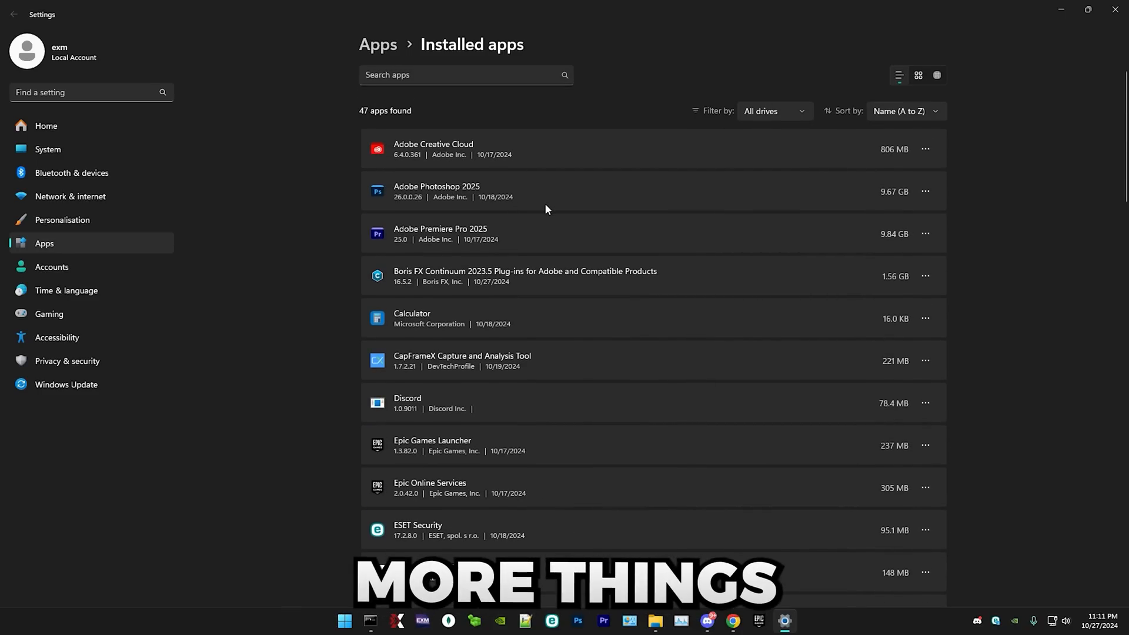
scroll(down, 3)
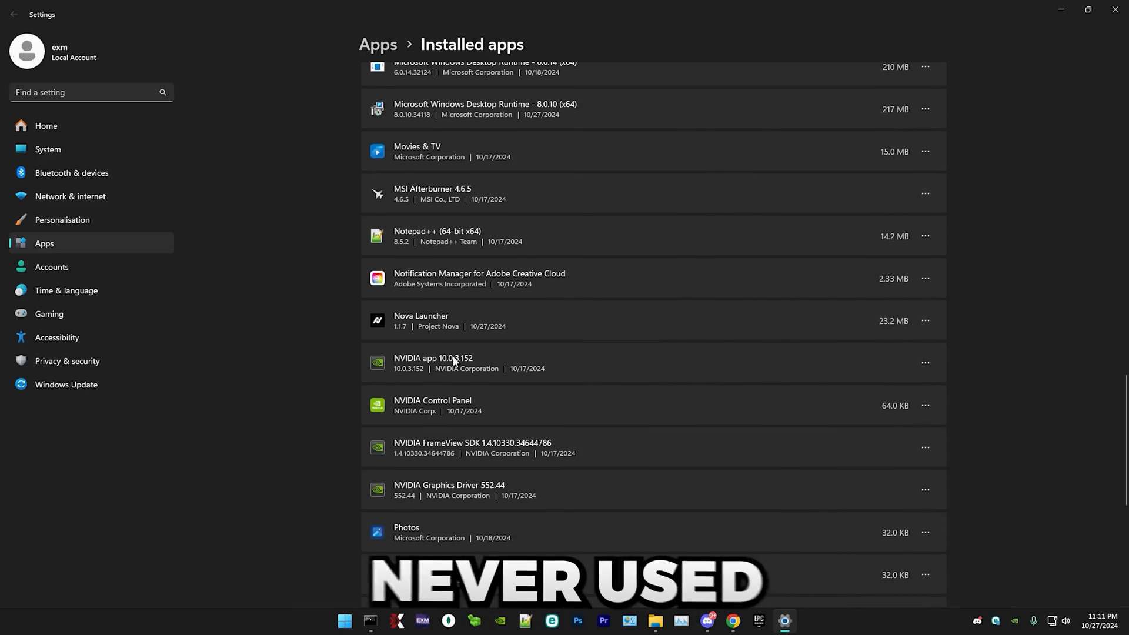
scroll(down, 3)
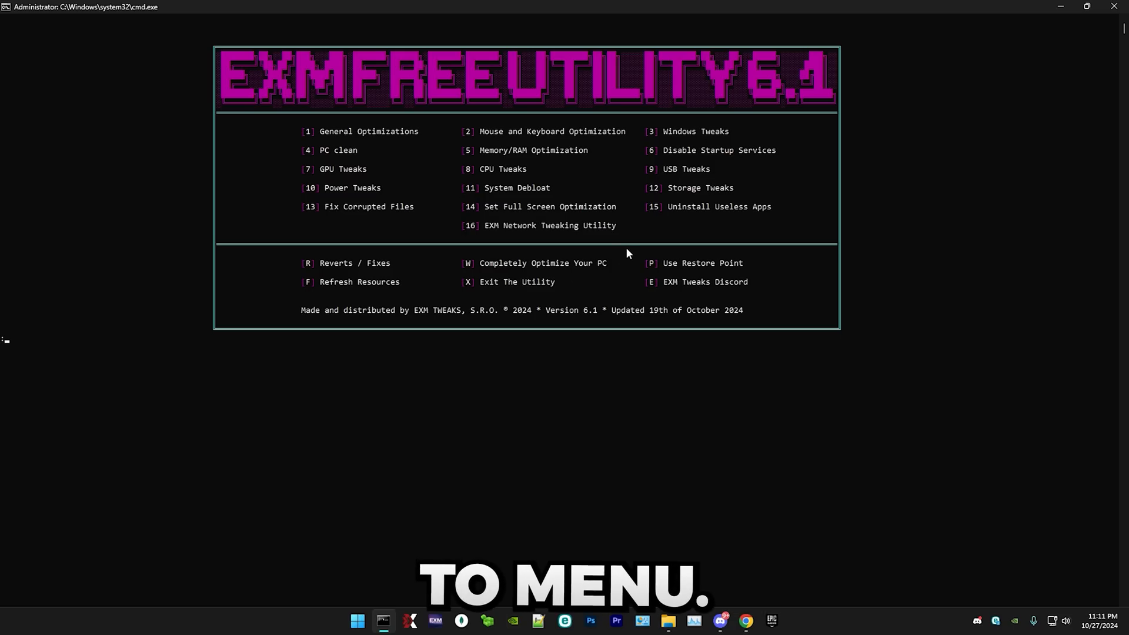
mouse_move(534, 431)
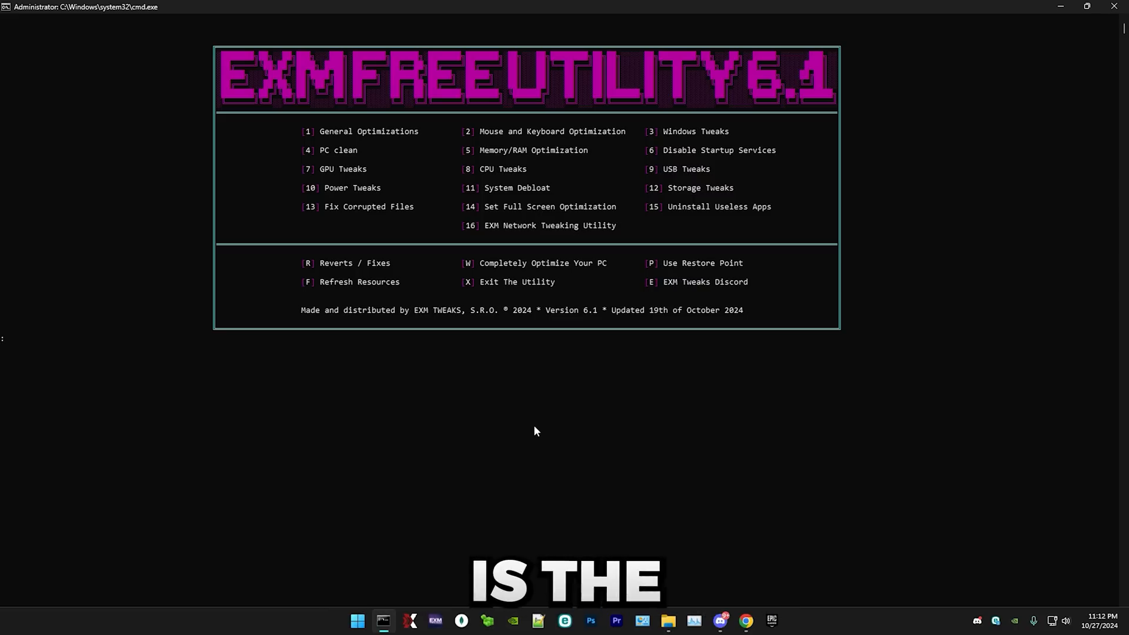
Launch EXM Network Tweaking Utility (option 16) and skip the restore point (option 2).
text(16)
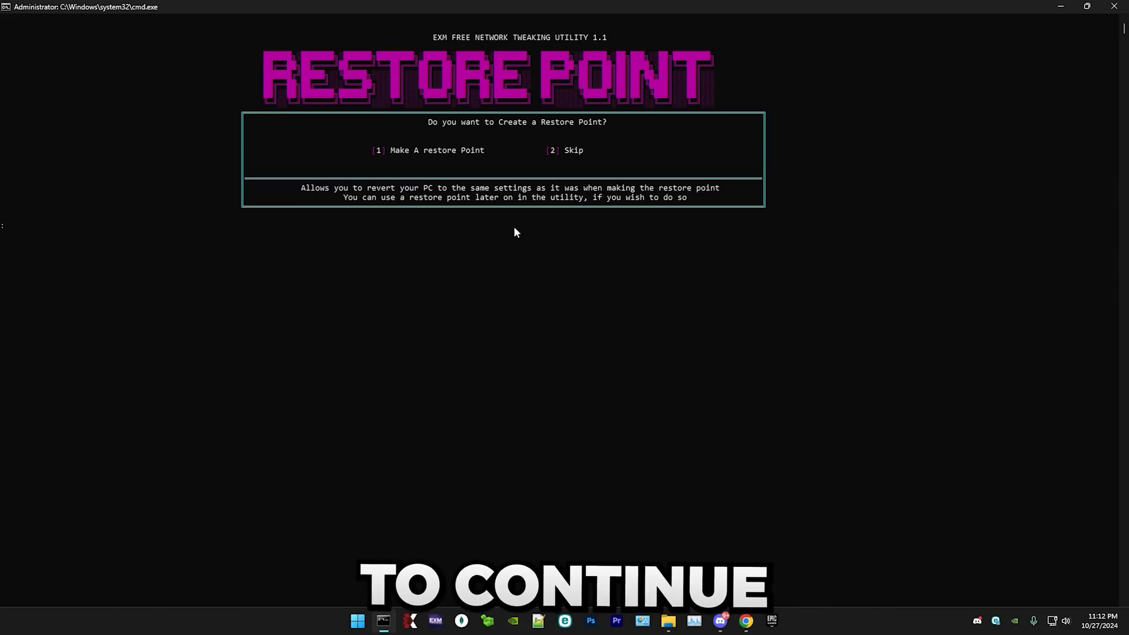
text(2)
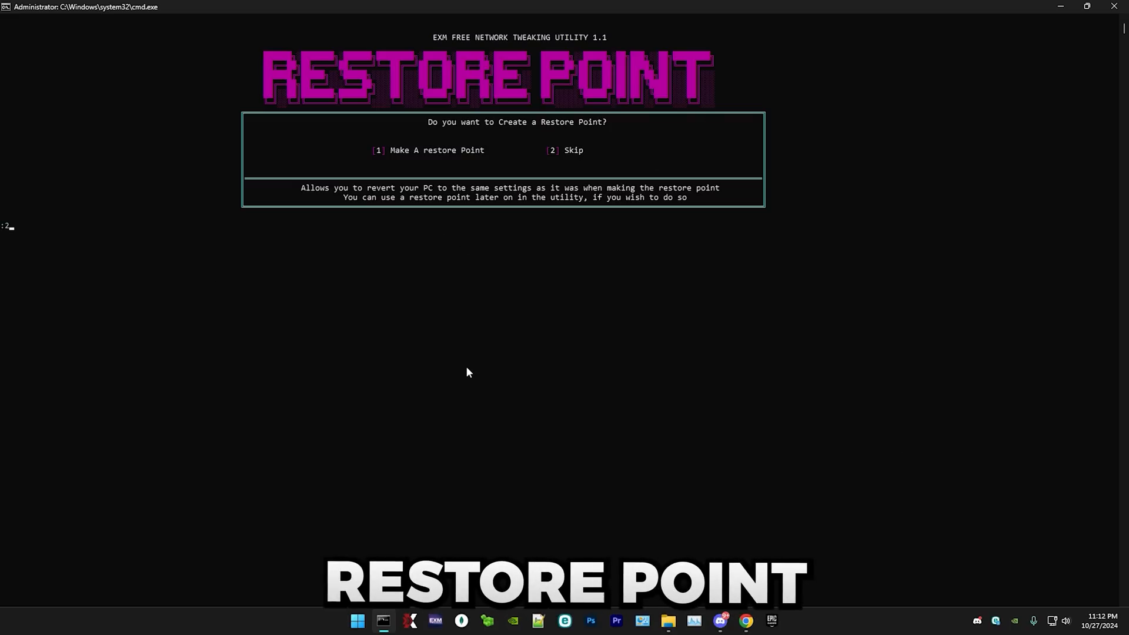